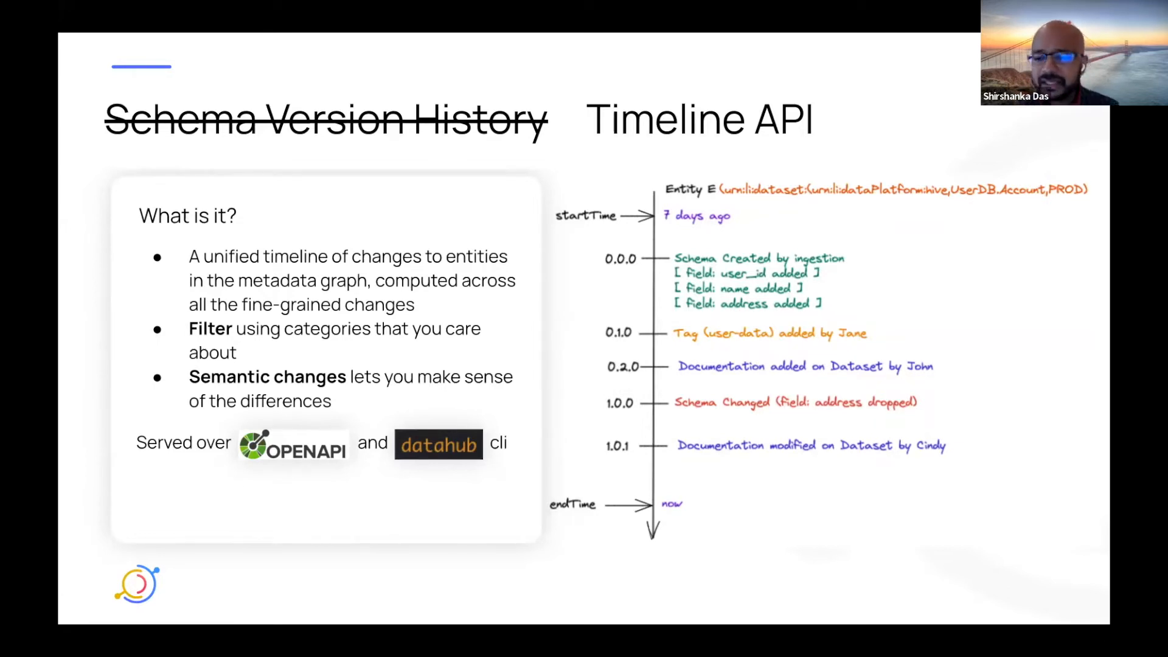
mouse_move(1041, 412)
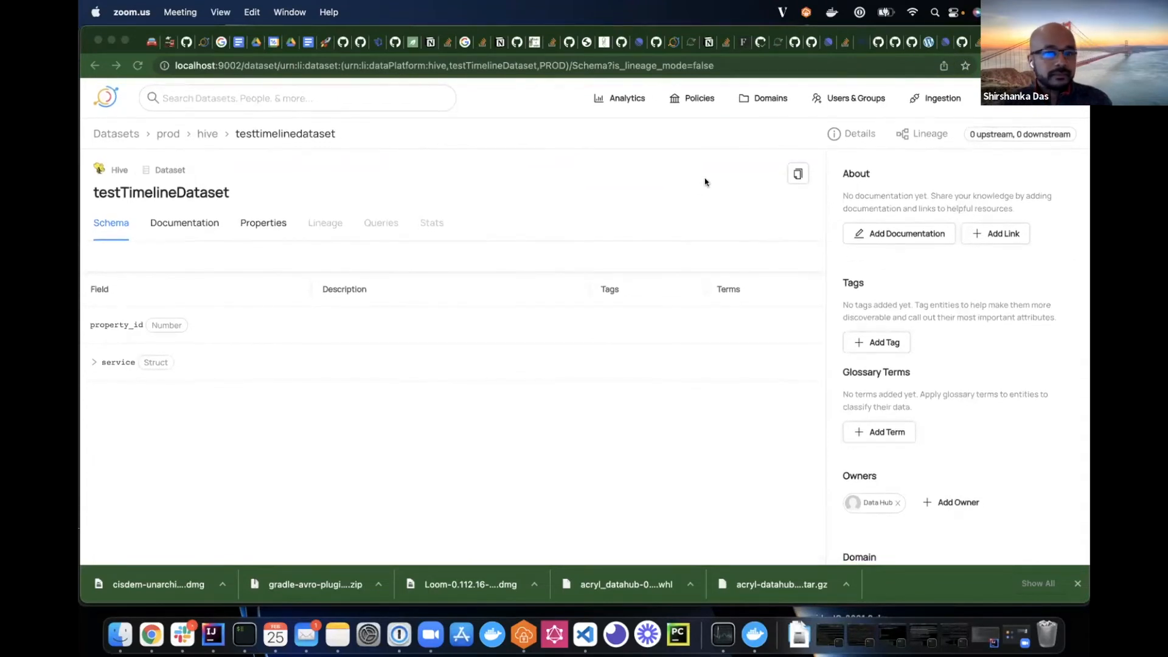
mouse_move(734, 178)
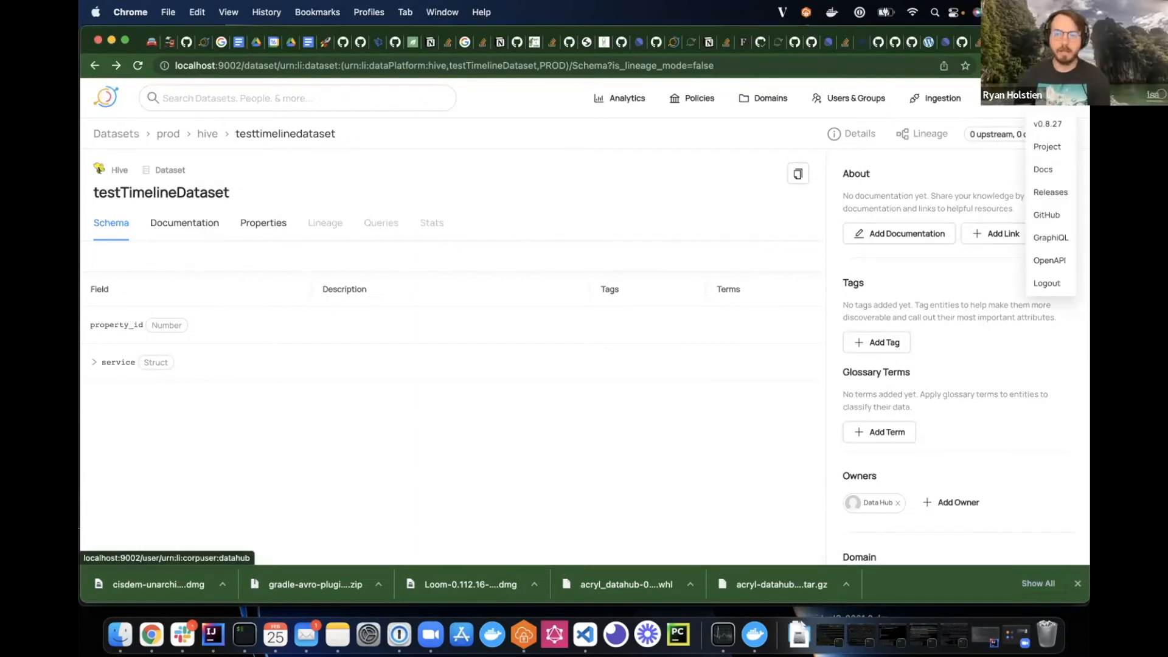
mouse_move(1047, 147)
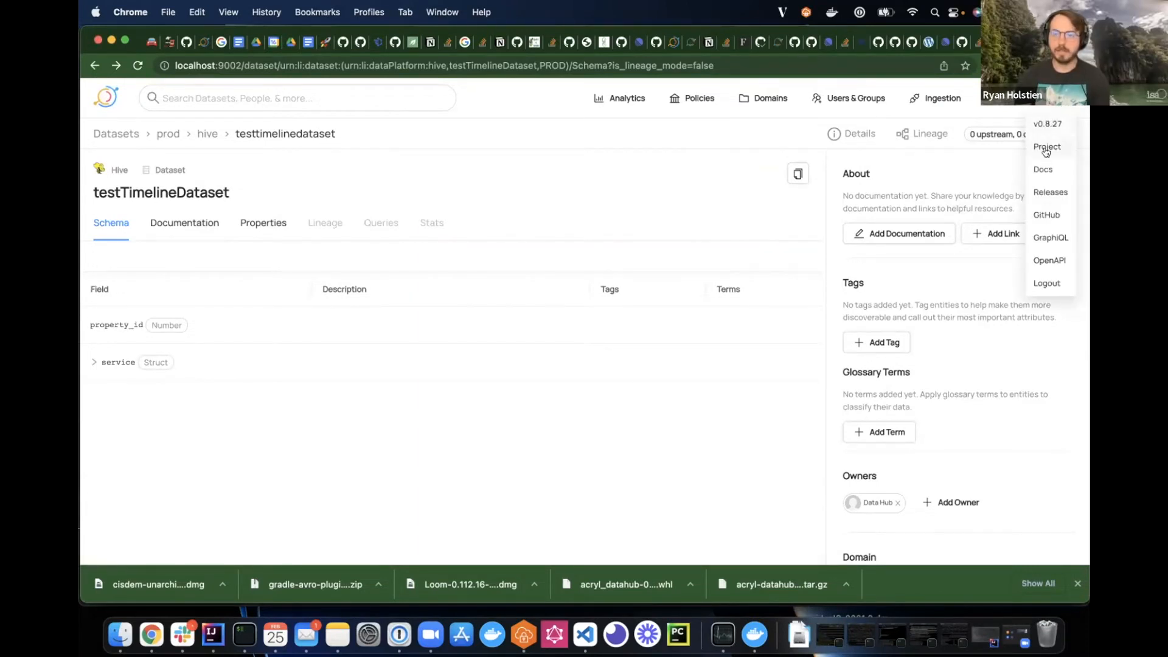
mouse_move(1050, 260)
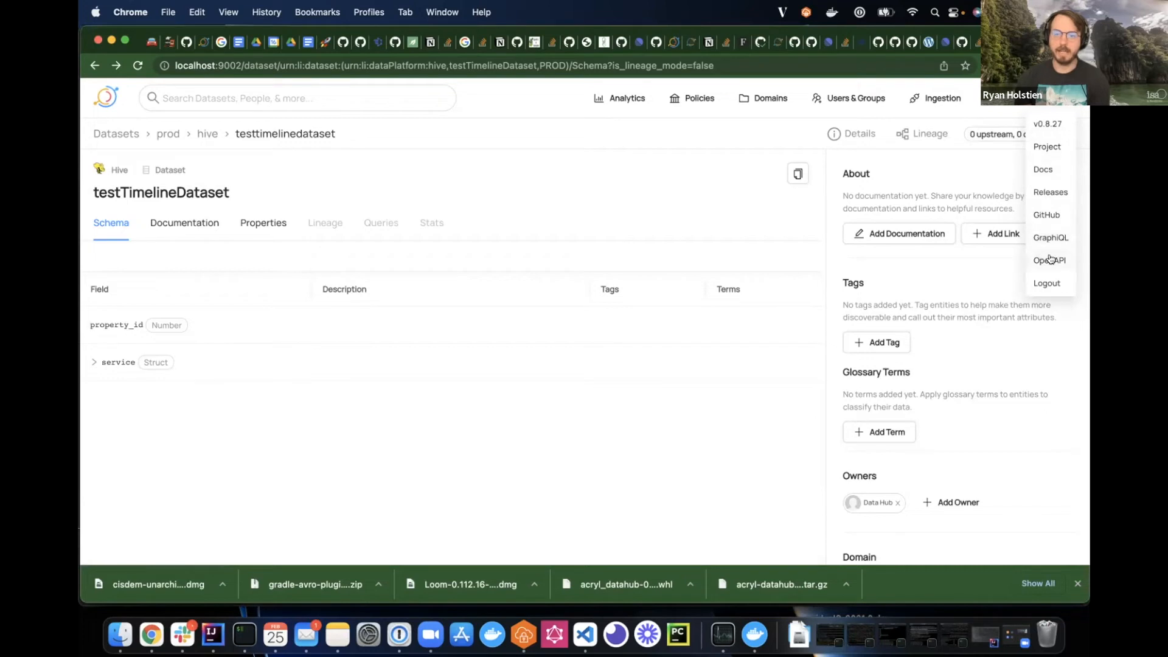
mouse_move(1048, 261)
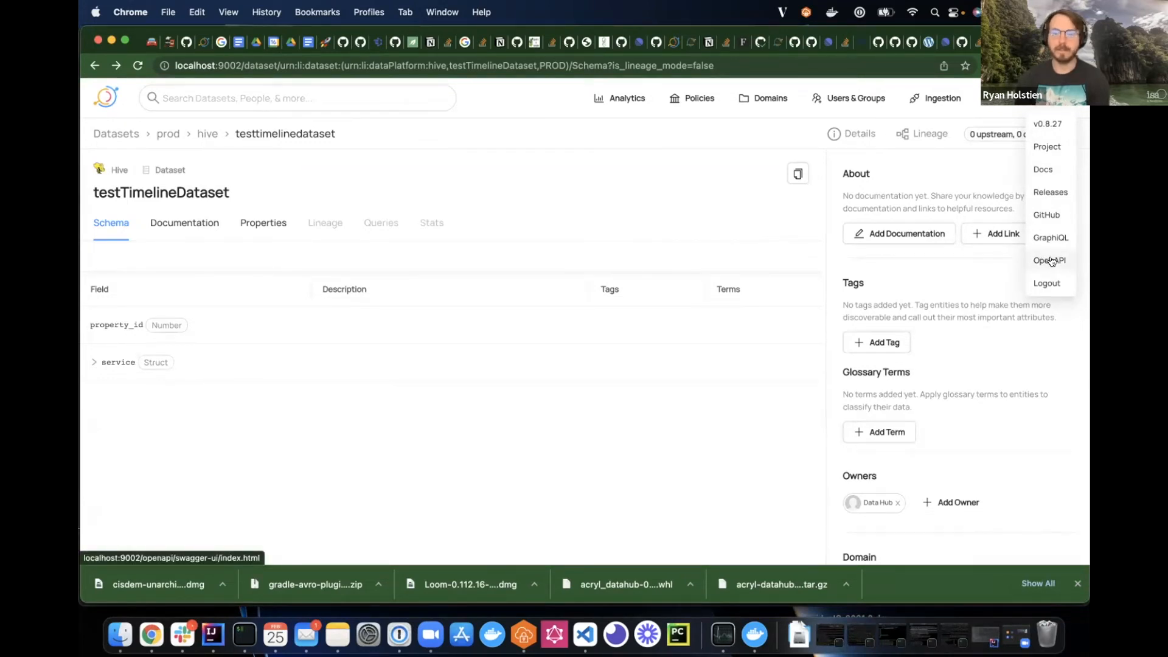
In the OpenAPI page, make the GET /timeline/v1/{urn} request editable and enter the testTimelineDataset urn
left_click(1050, 261)
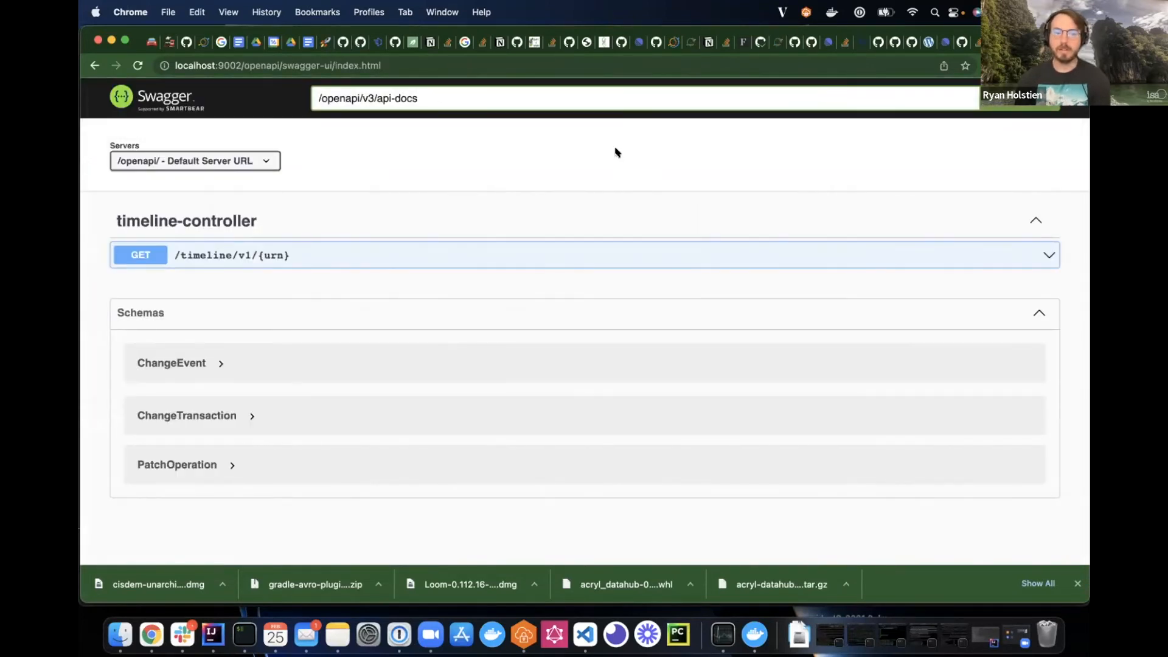
mouse_move(294, 225)
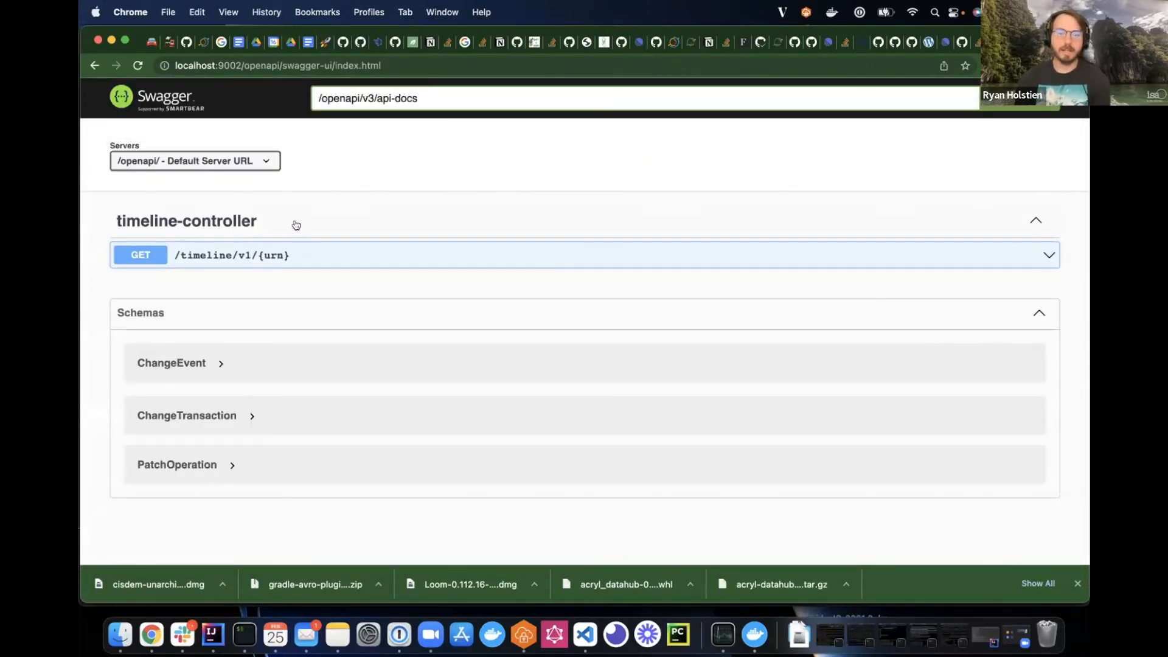
mouse_move(322, 225)
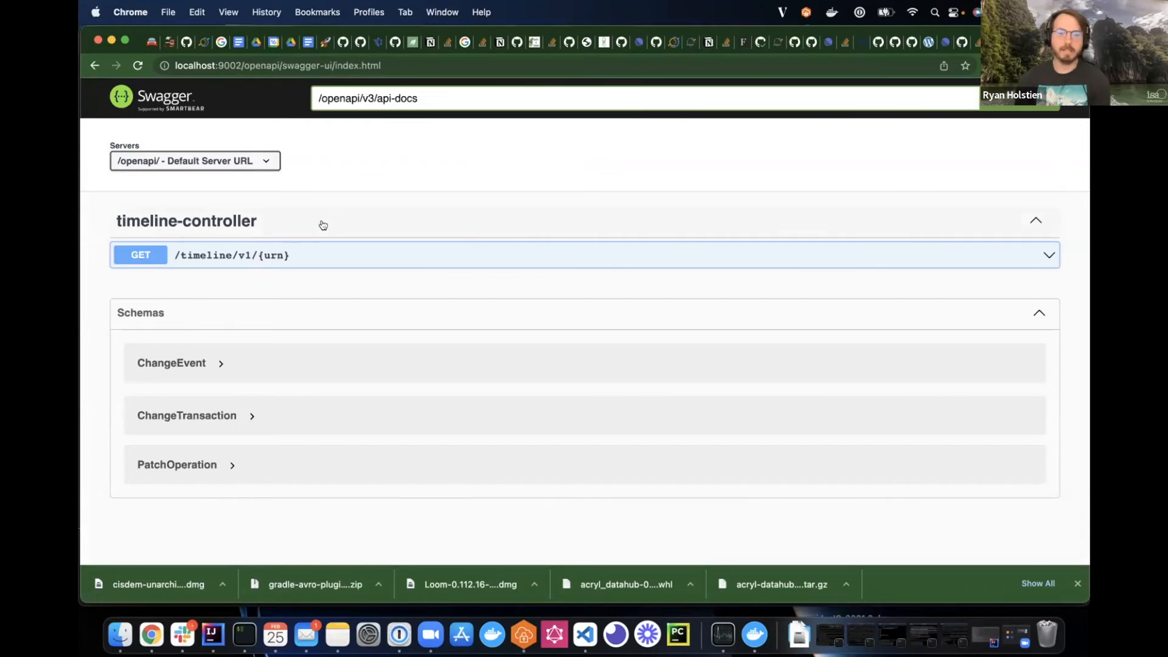
mouse_move(290, 256)
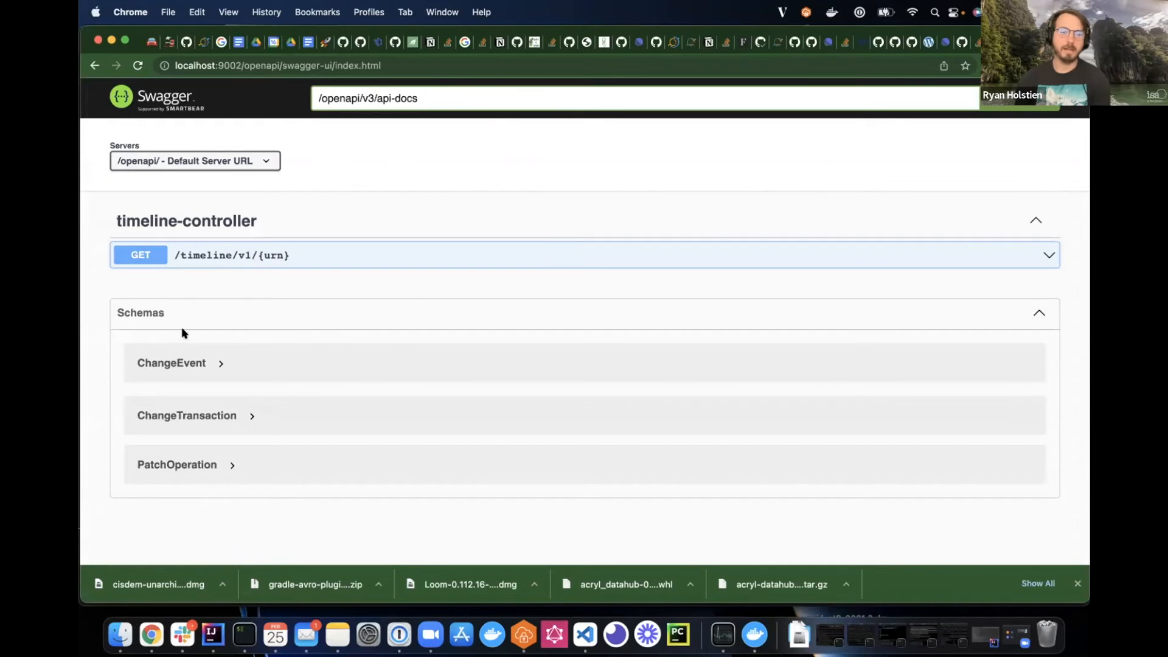
mouse_move(234, 284)
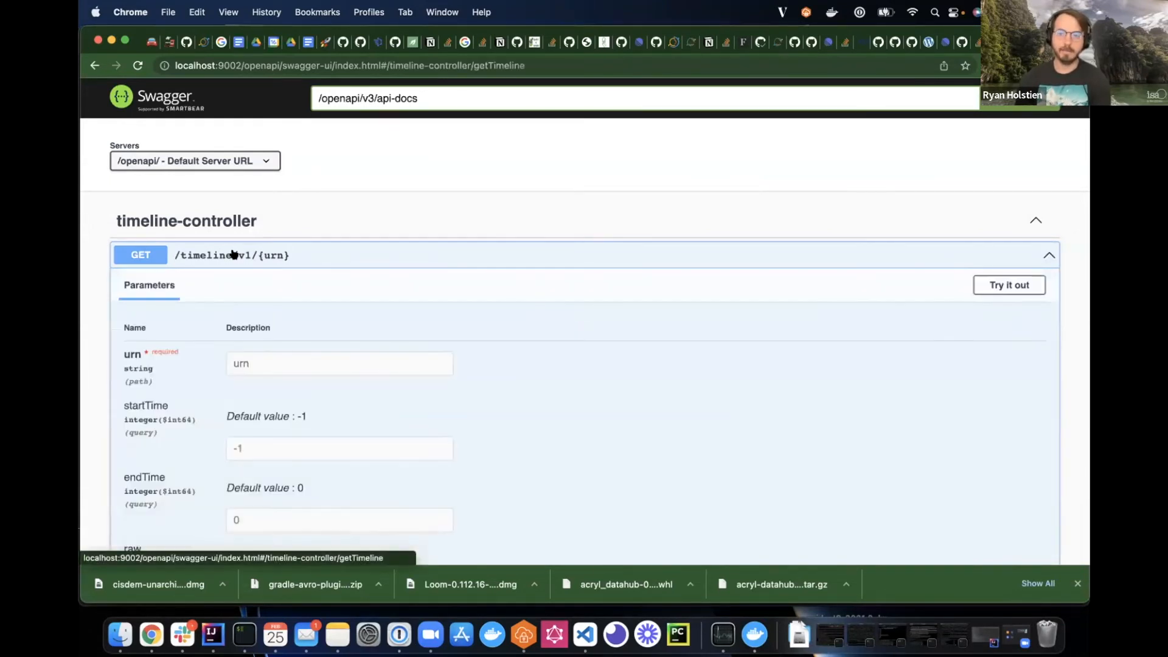
scroll("down", 3)
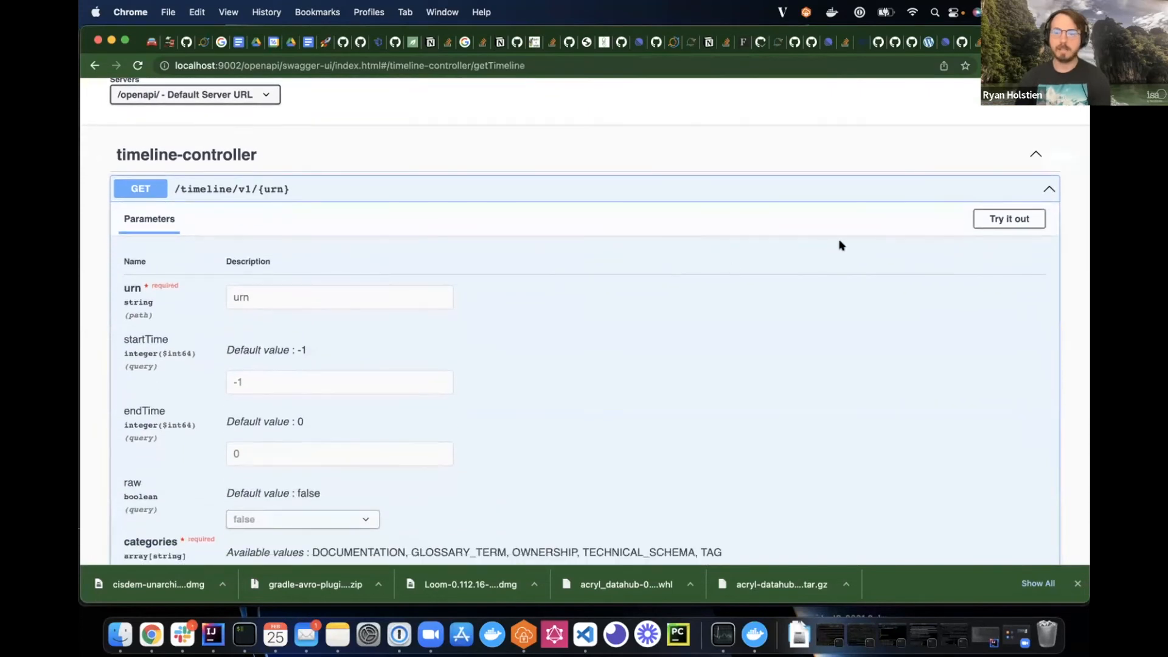
left_click(1007, 218)
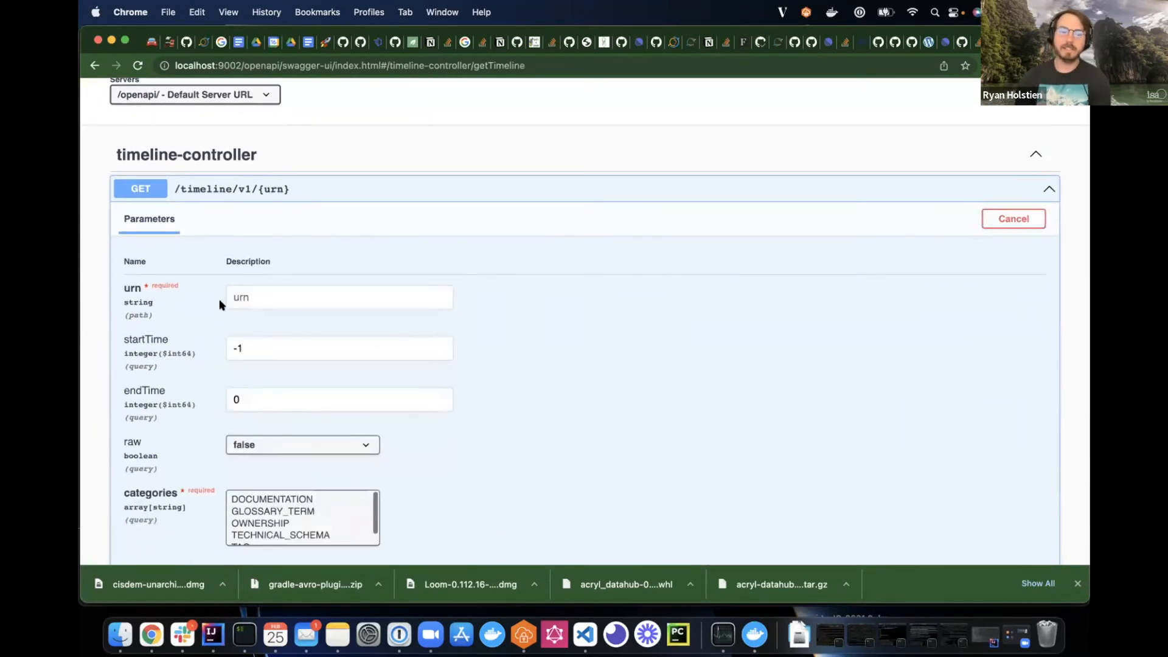
left_click(338, 297)
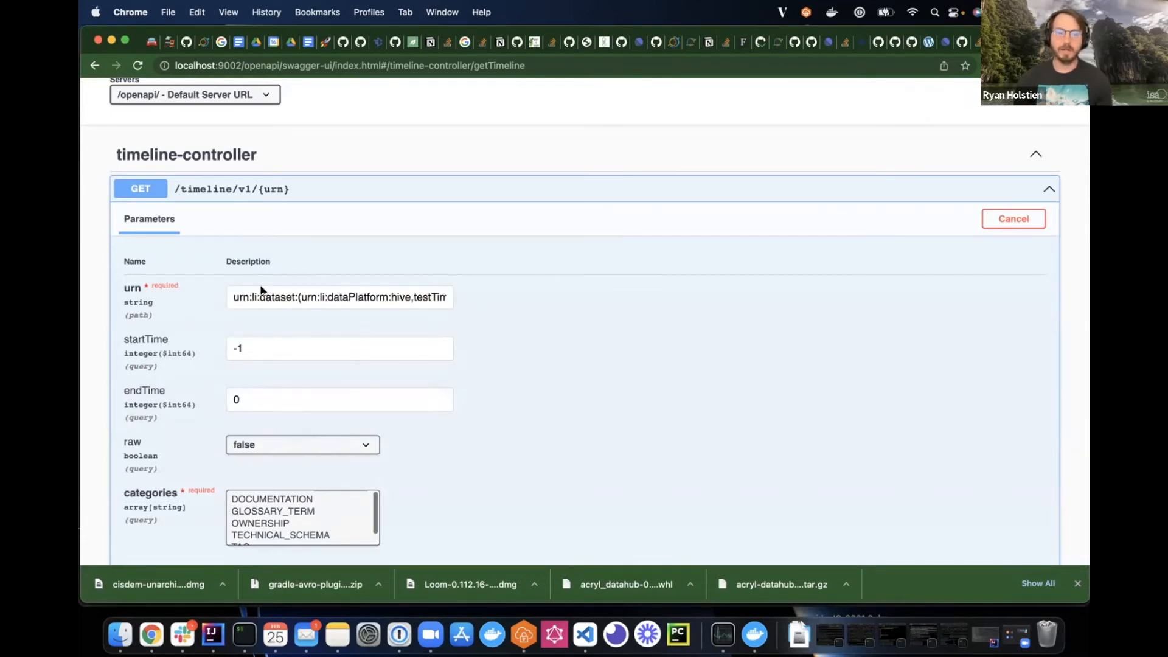
Limit the request's categories to TECHNICAL_SCHEMA
scroll("down", 3)
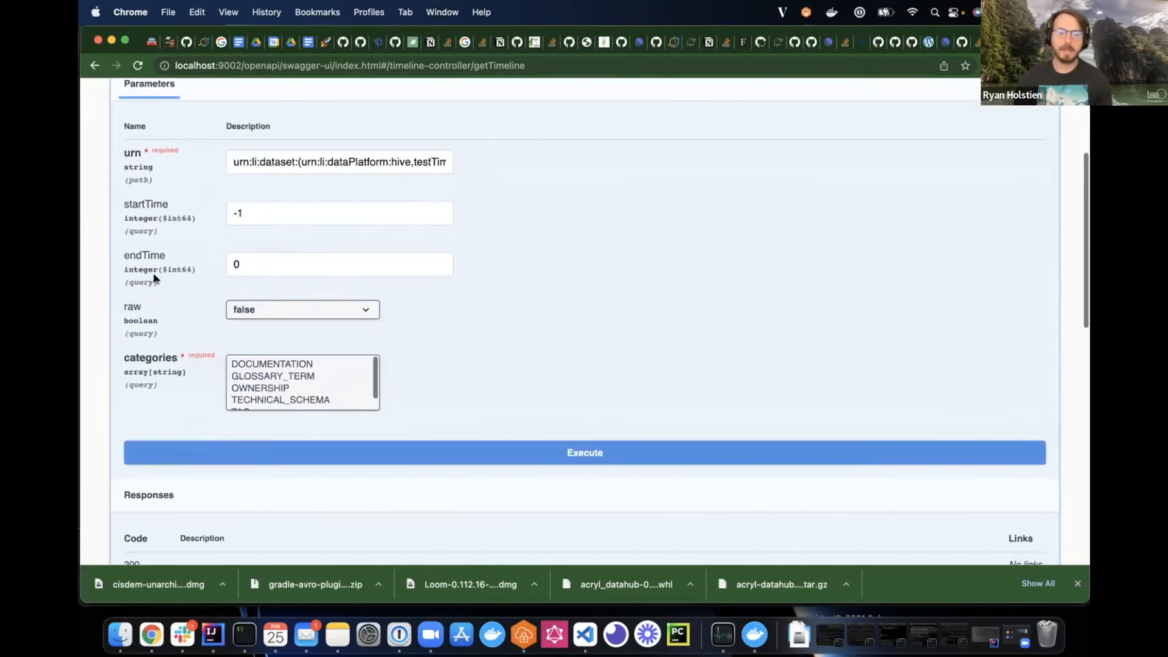
scroll("down", 3)
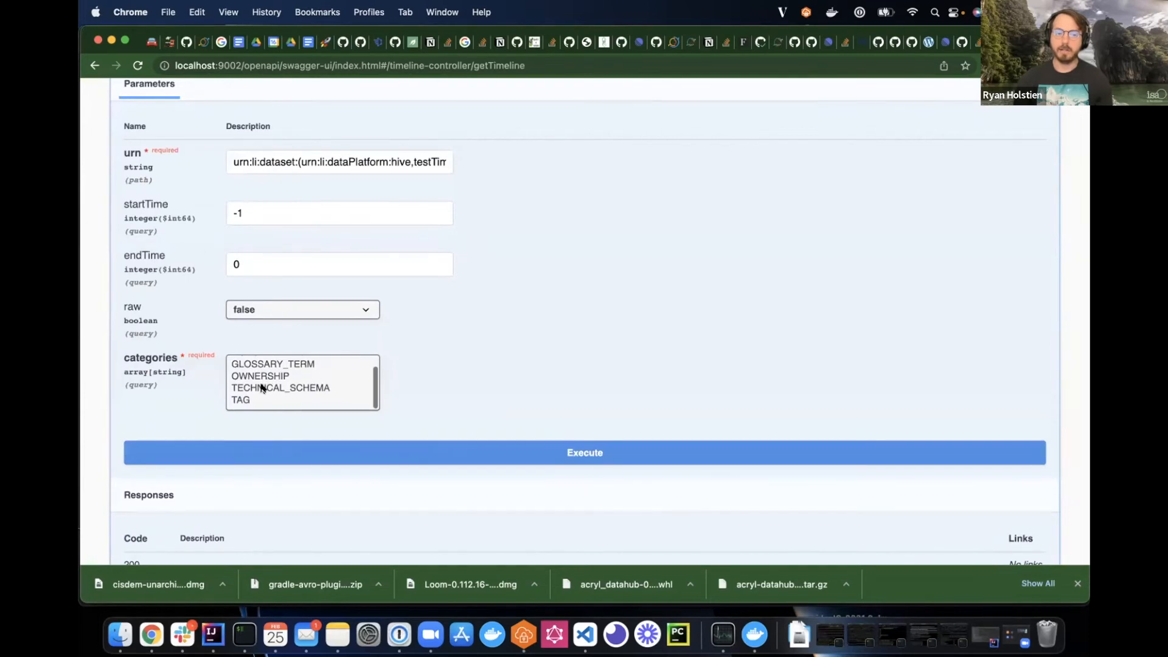
left_click(280, 387)
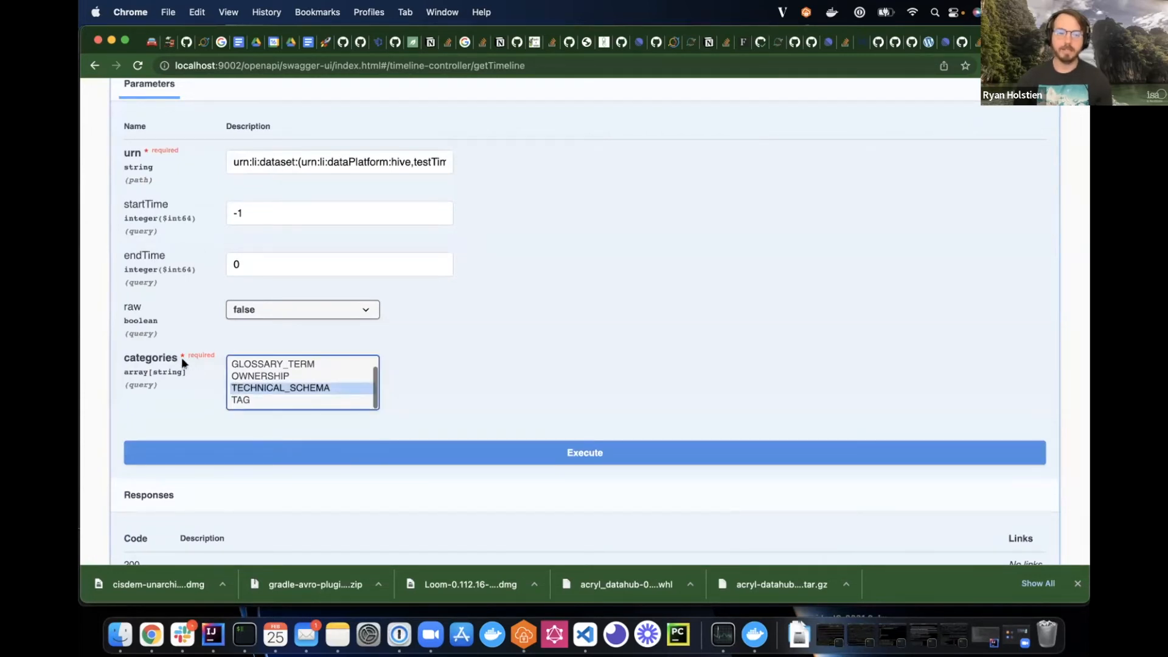
scroll("down", 3)
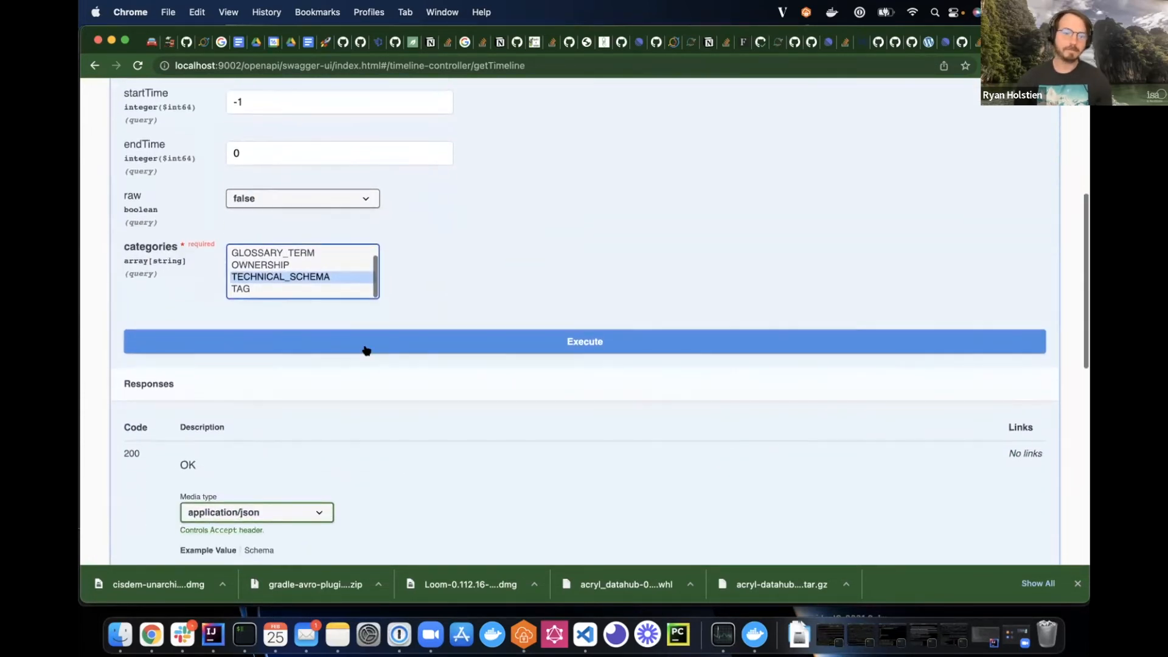
Execute the timeline request and review the 200 response of TECHNICAL_SCHEMA MODIFY events
left_click(584, 341)
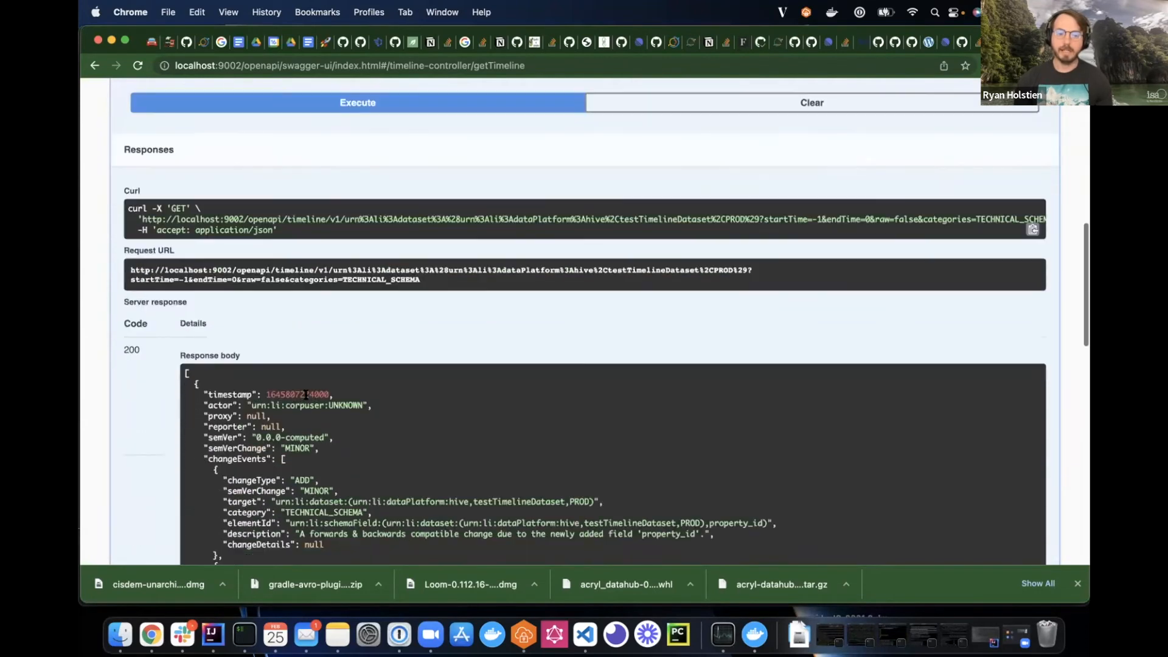
scroll("down", 3)
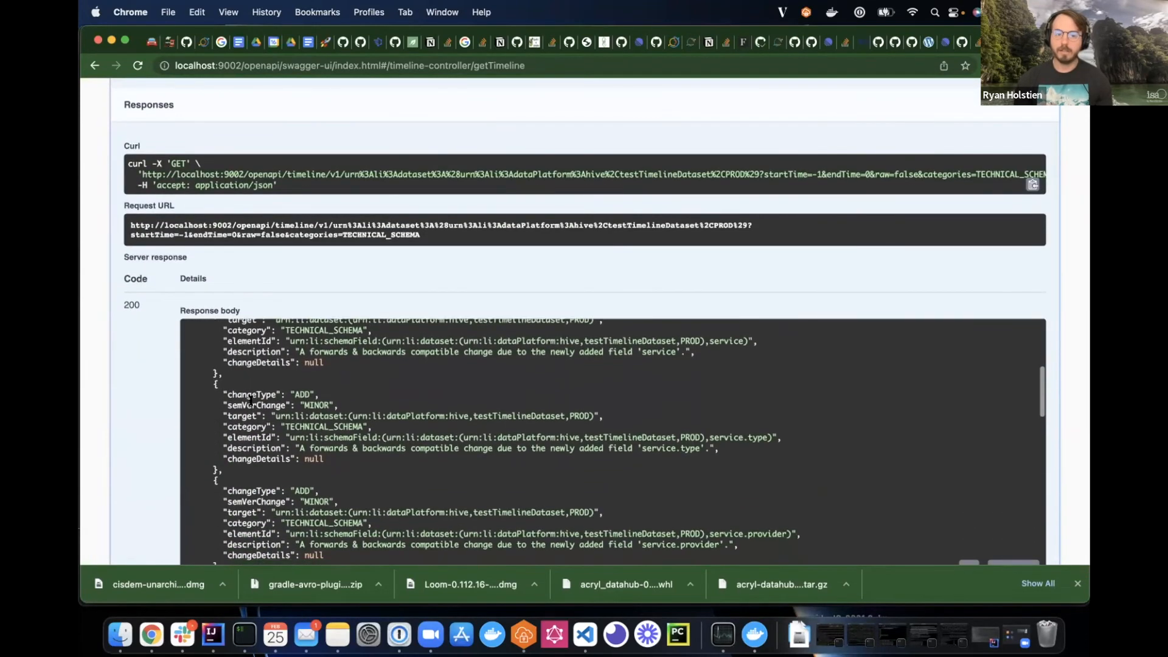
scroll("down", 3)
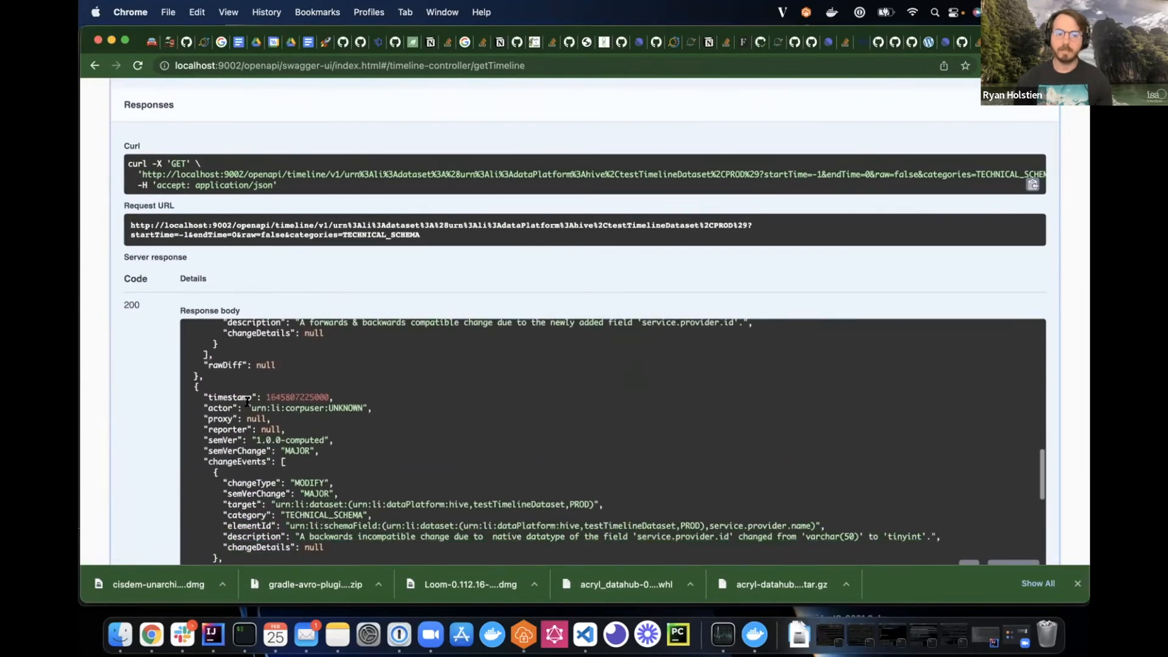
scroll("down", 3)
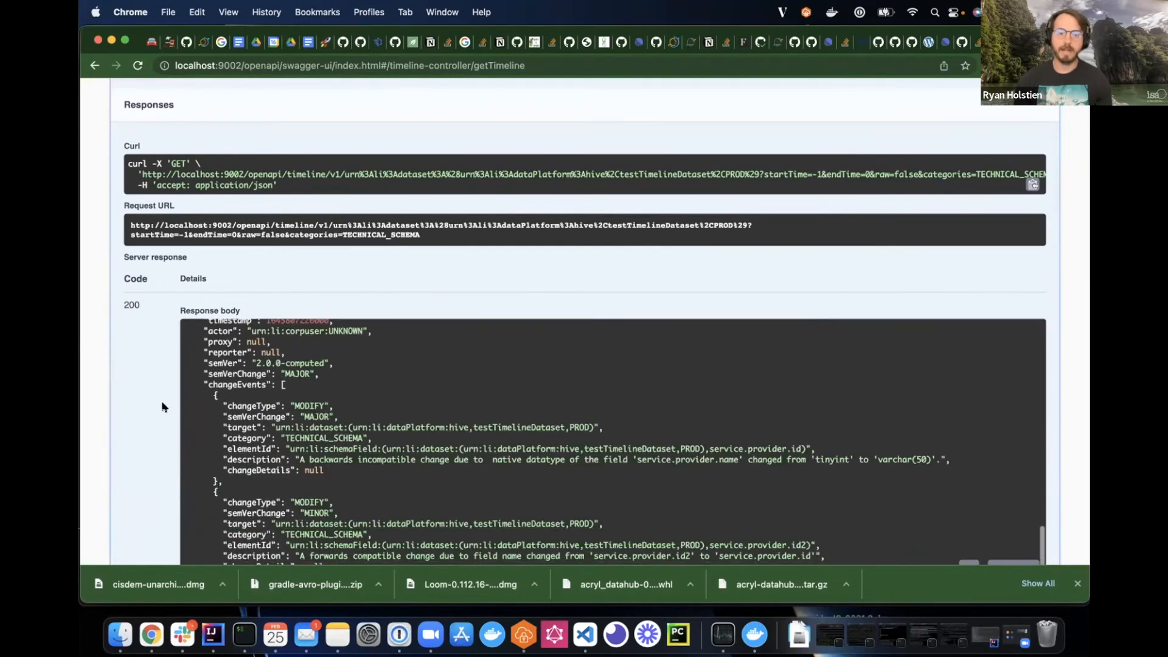
scroll("down", 3)
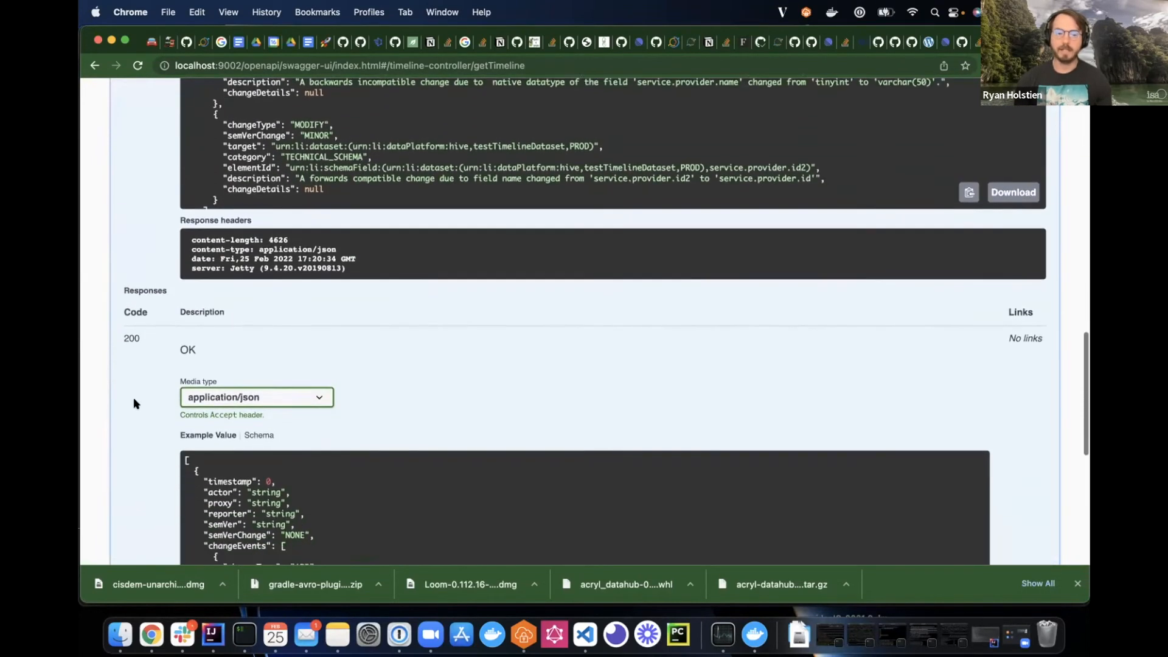
scroll("down", 3)
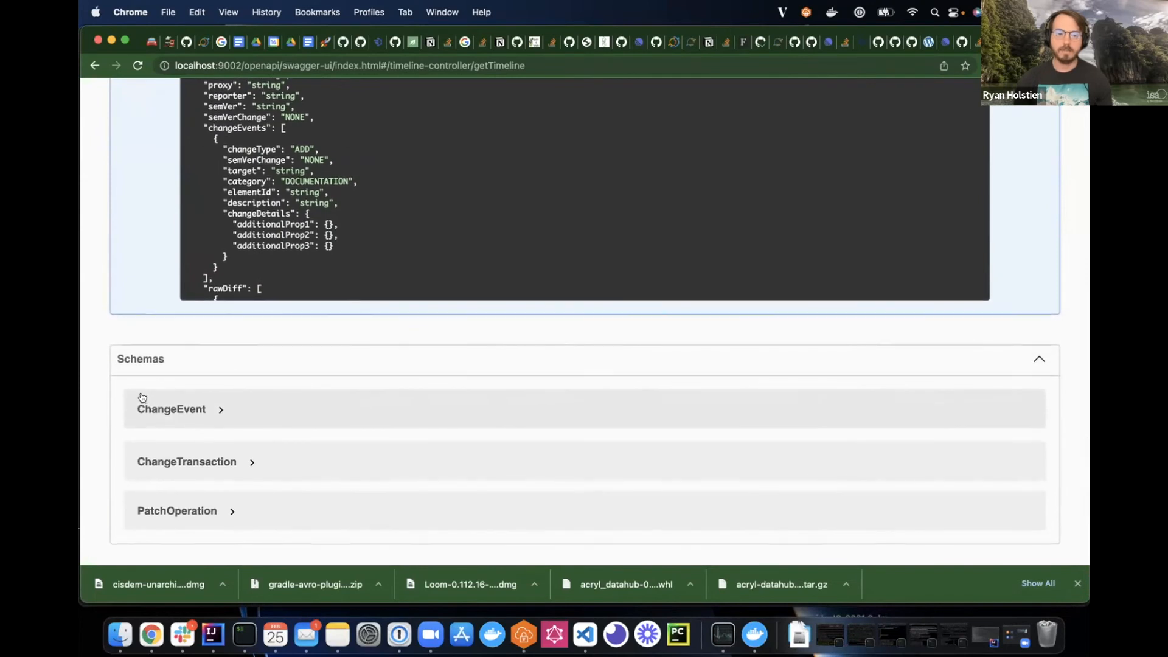
mouse_move(236, 463)
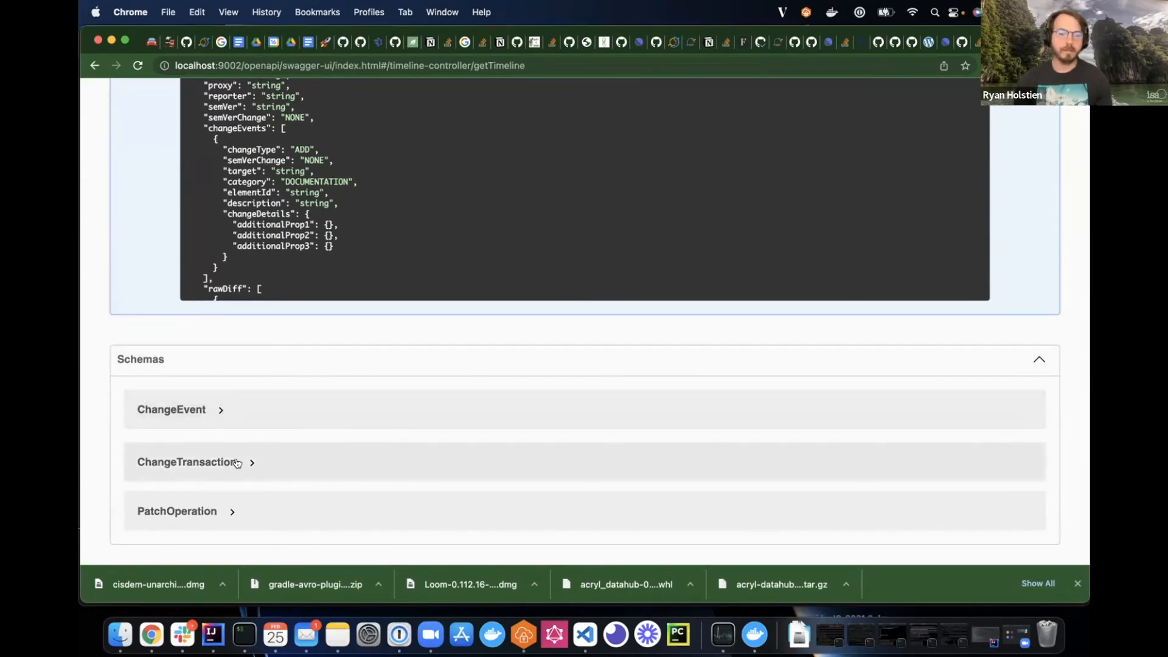
Expand the ChangeTransaction schema to reveal its fields
left_click(186, 462)
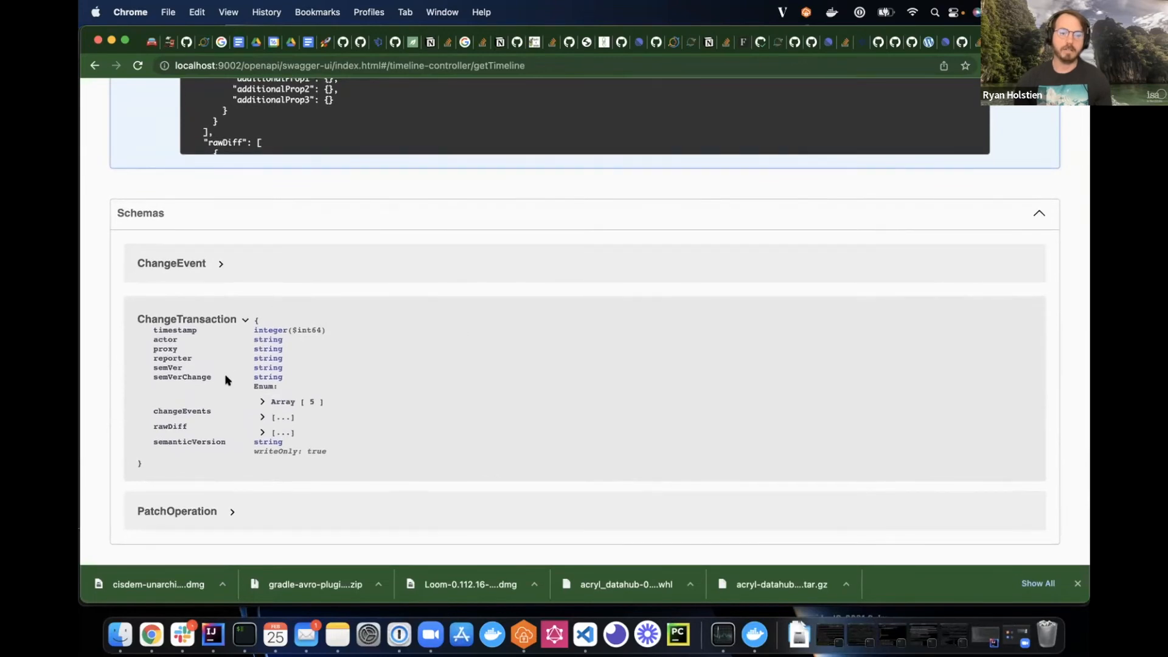
mouse_move(192, 387)
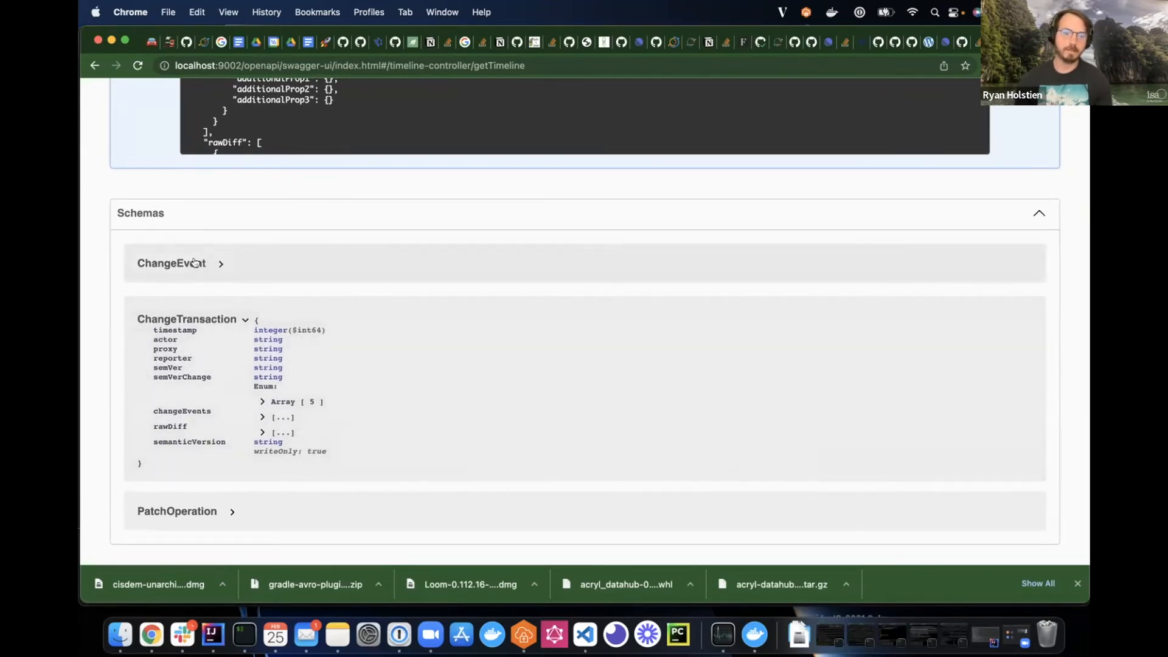
mouse_move(191, 246)
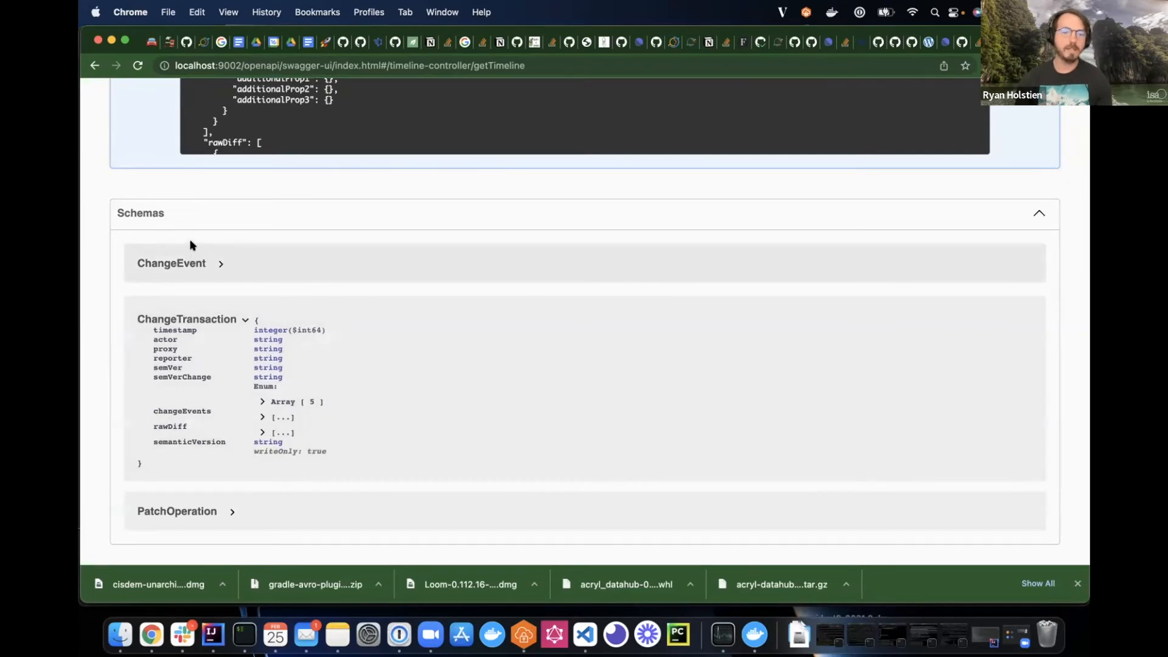
mouse_move(218, 268)
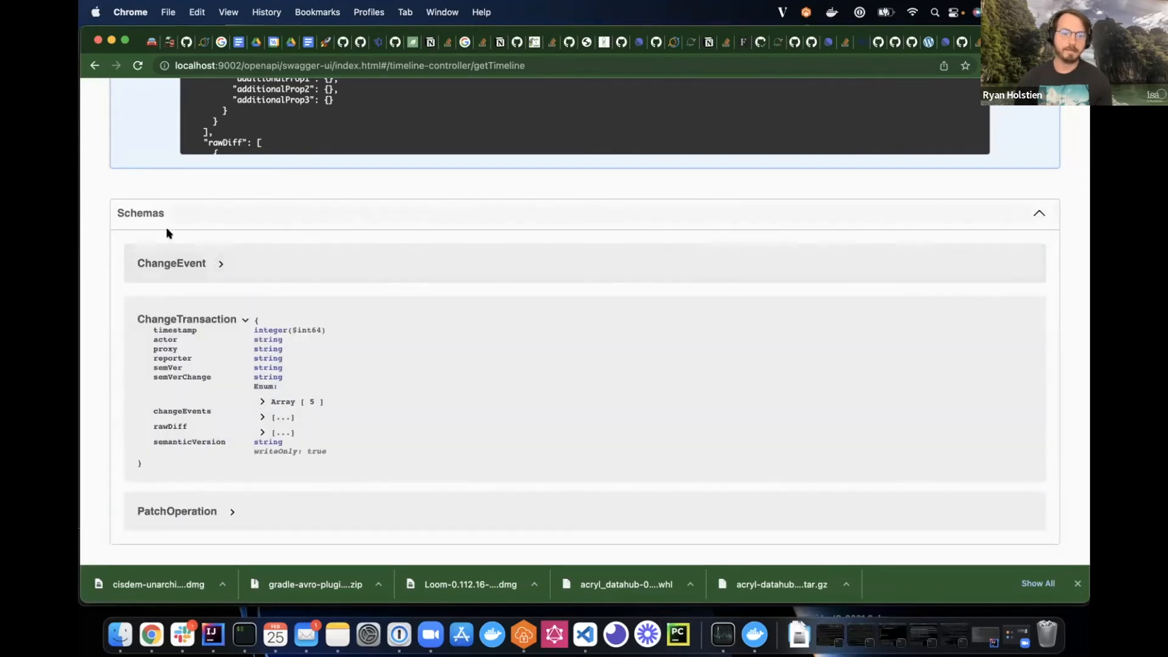
scroll("up", 3)
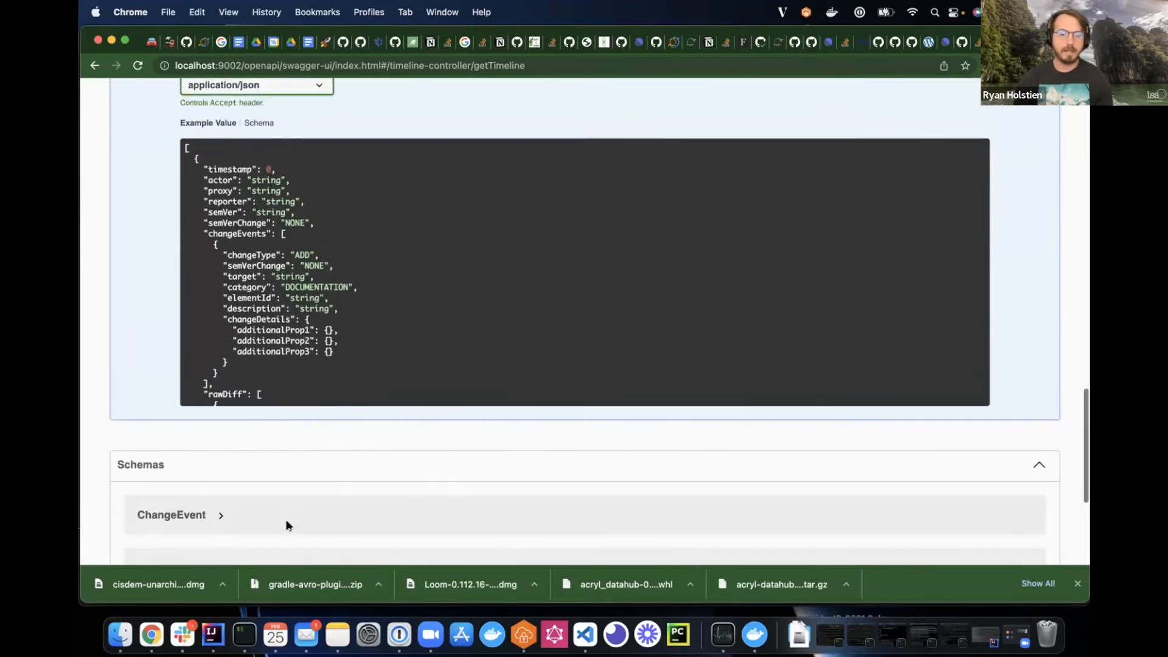
mouse_move(497, 437)
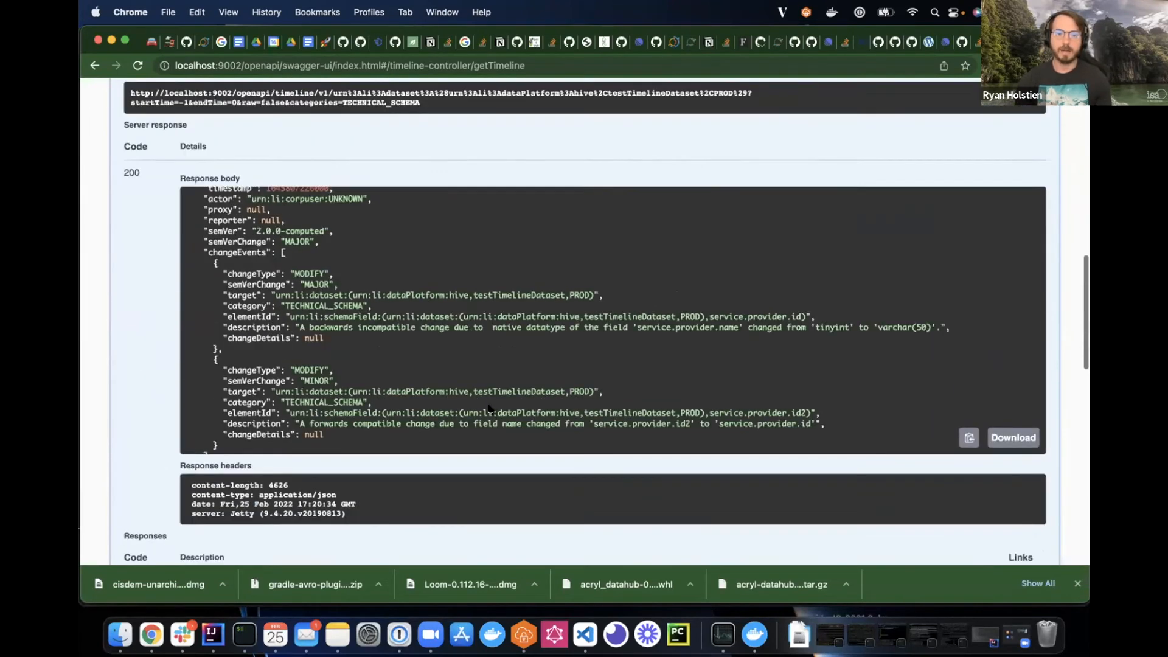
scroll("up", 3)
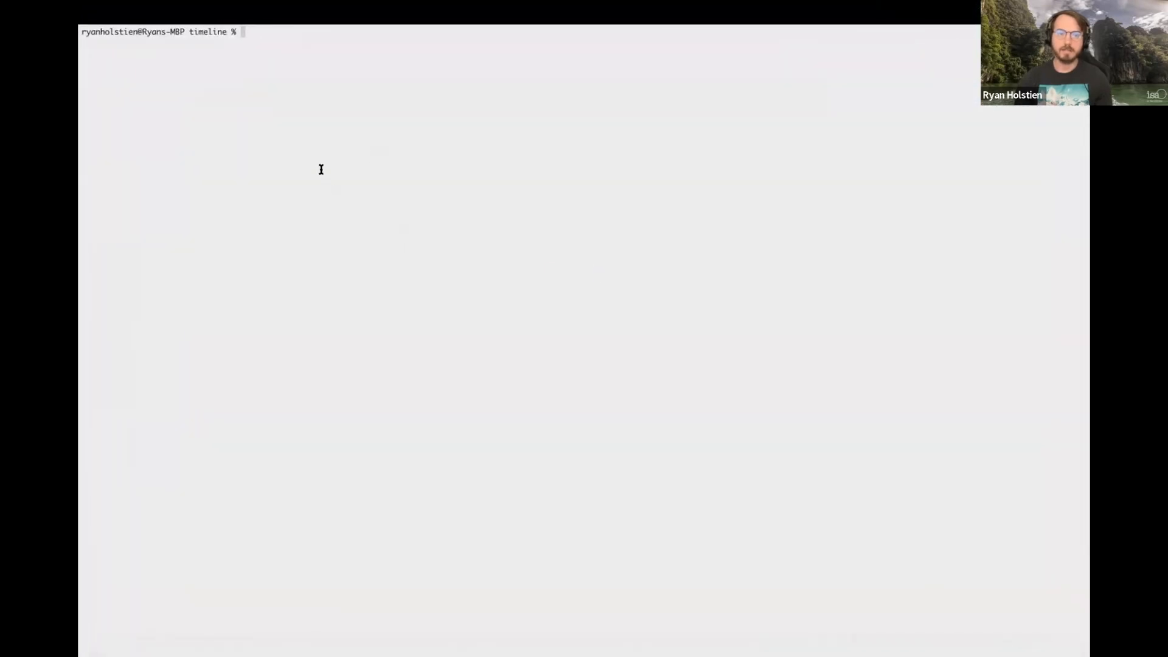
Run datahub timeline for testTimelineDataset with -c technical_schema --start 10daysago, listing versions 0.0.0 to 2.0.0
key("Return")
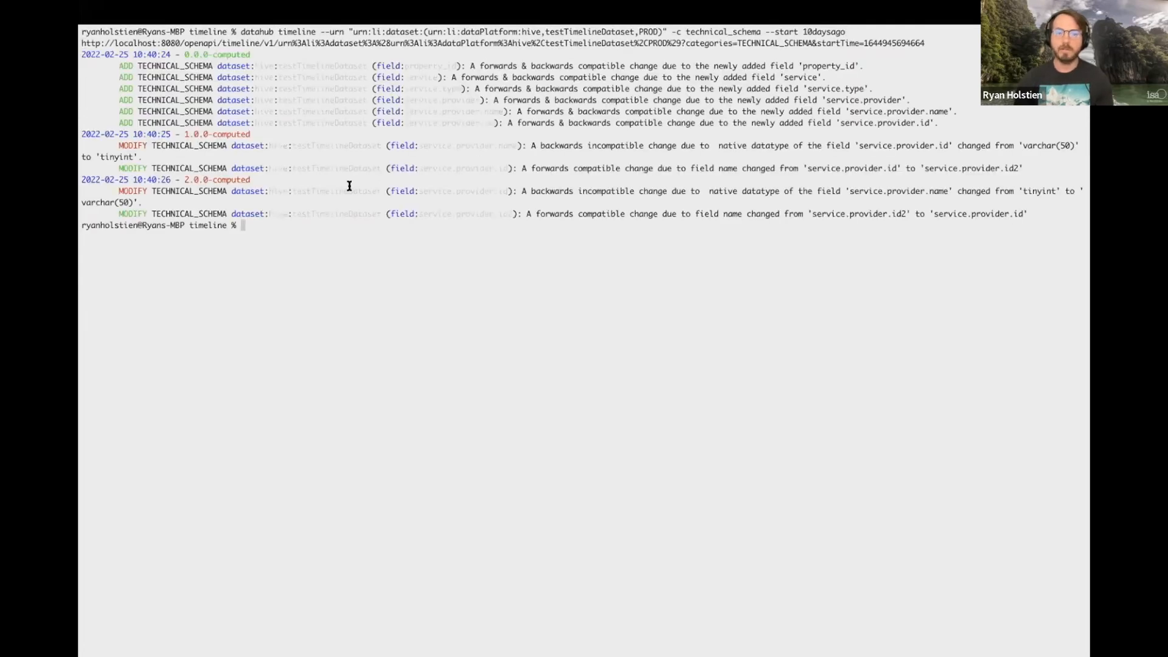
mouse_move(753, 222)
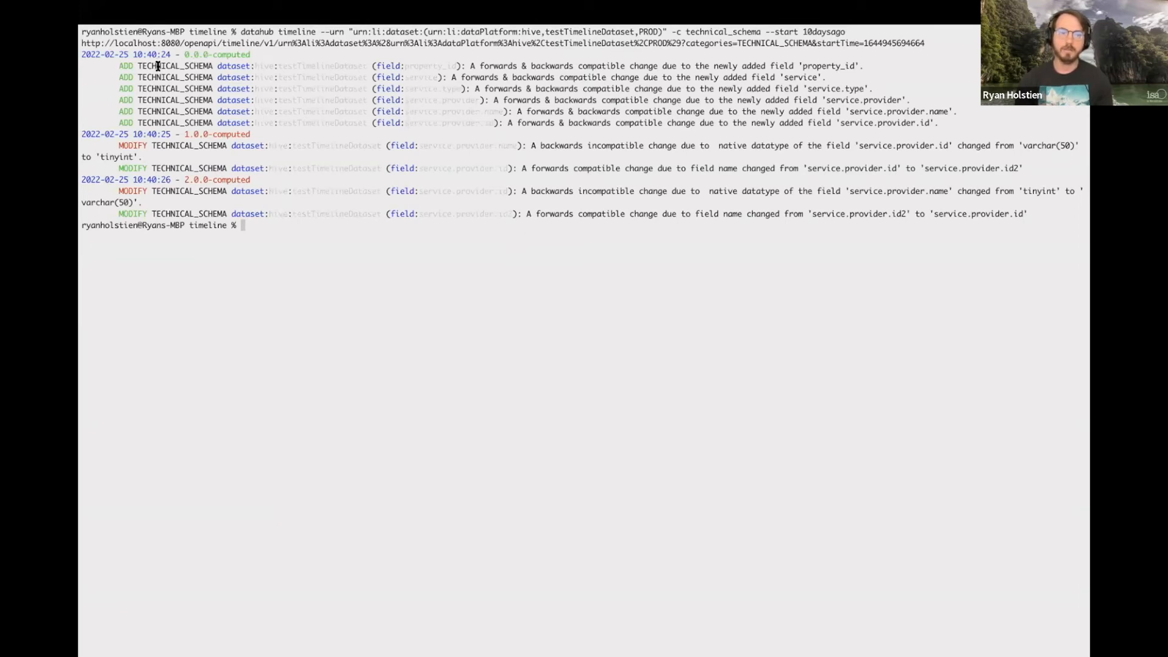
mouse_move(327, 99)
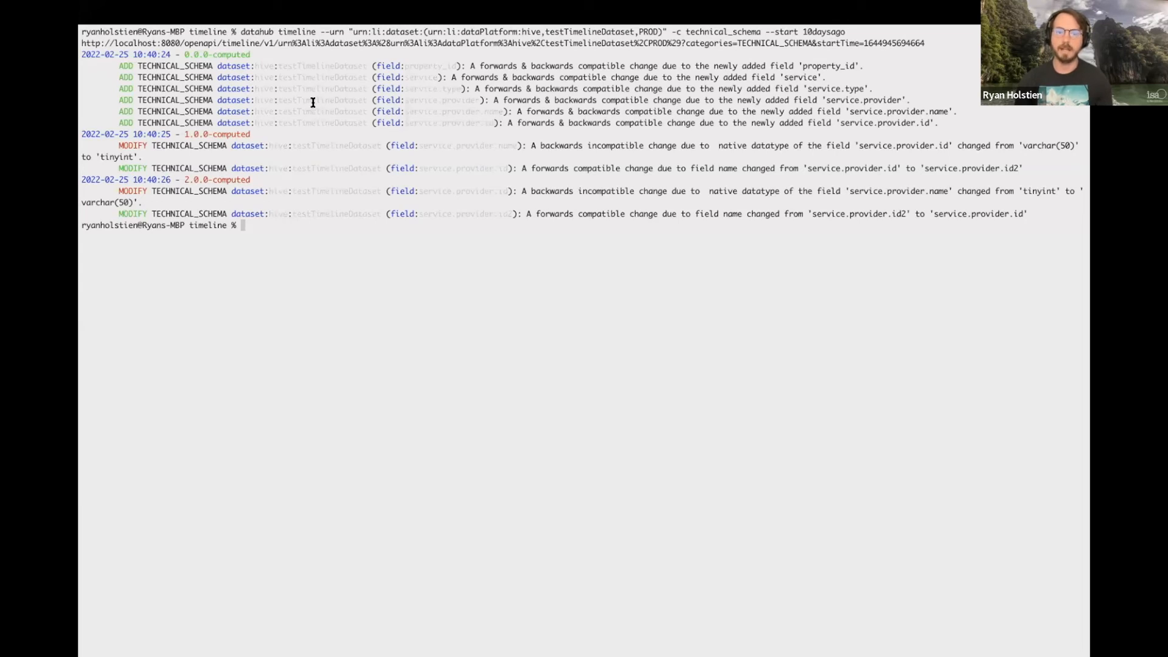
mouse_move(780, 61)
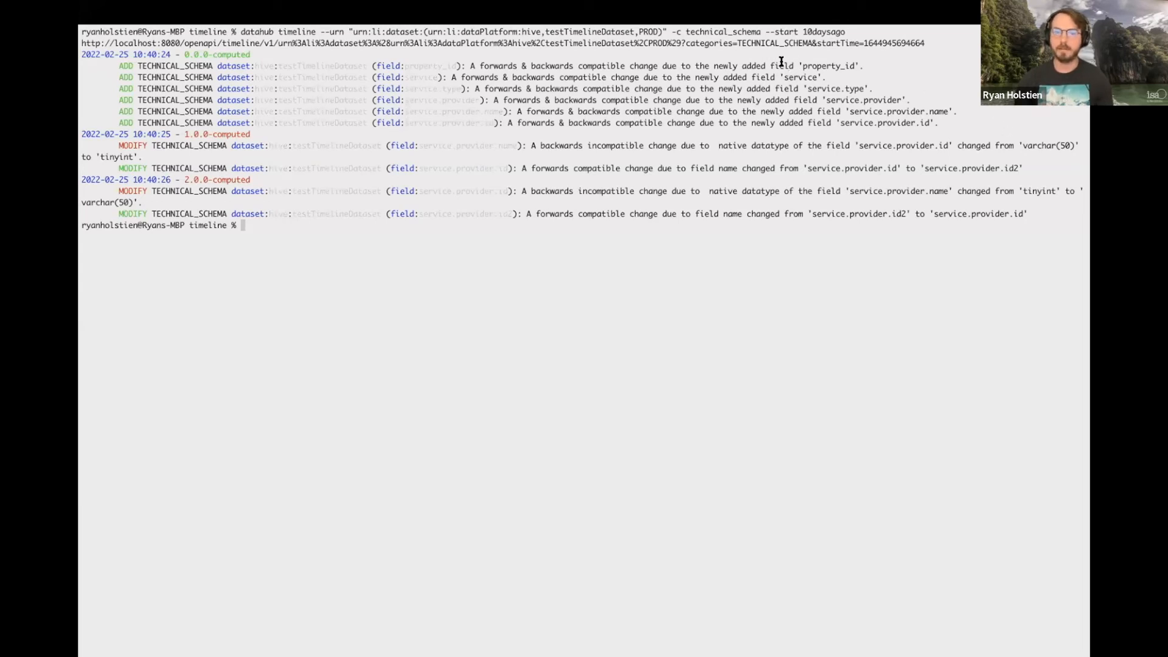
mouse_move(786, 66)
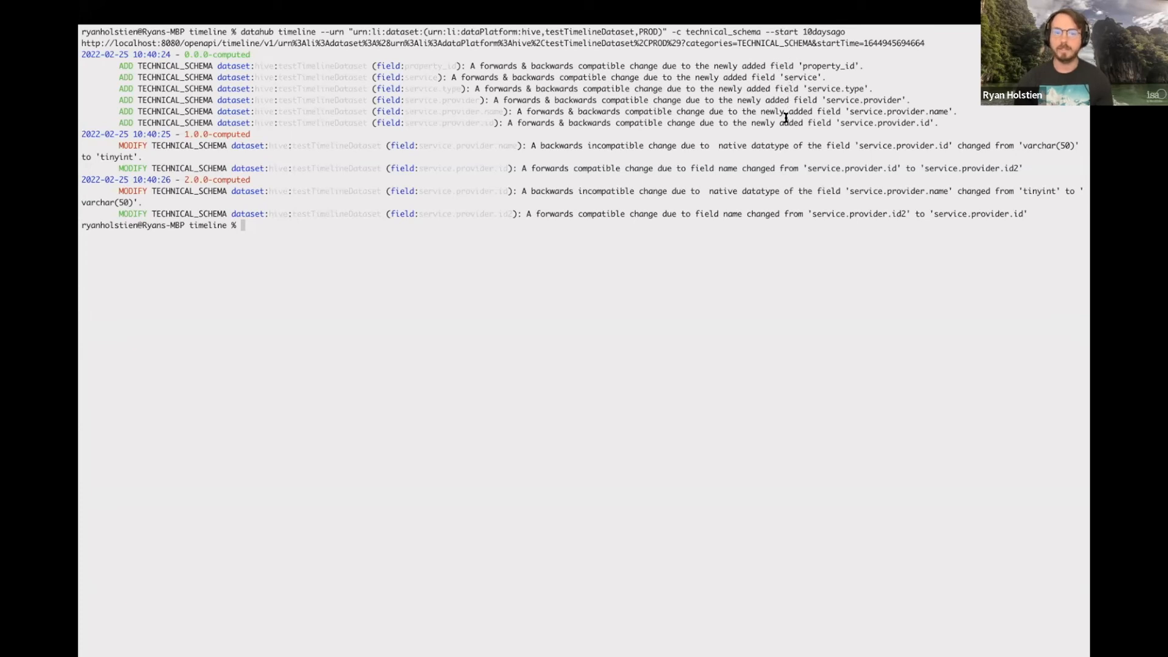
mouse_move(351, 112)
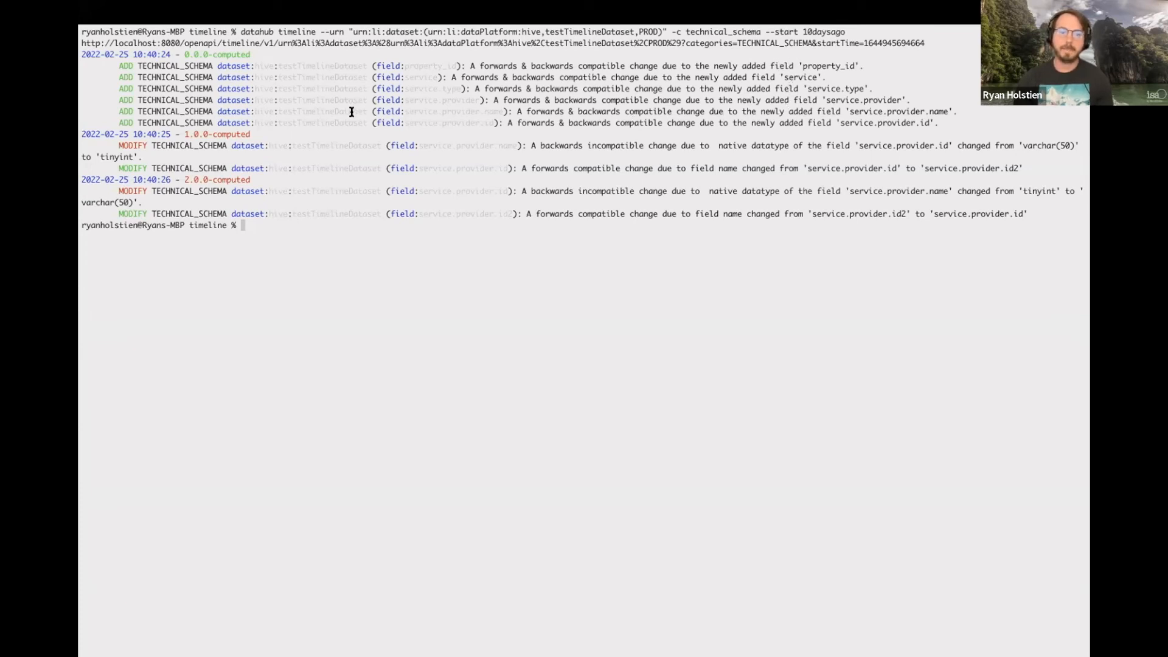
mouse_move(184, 138)
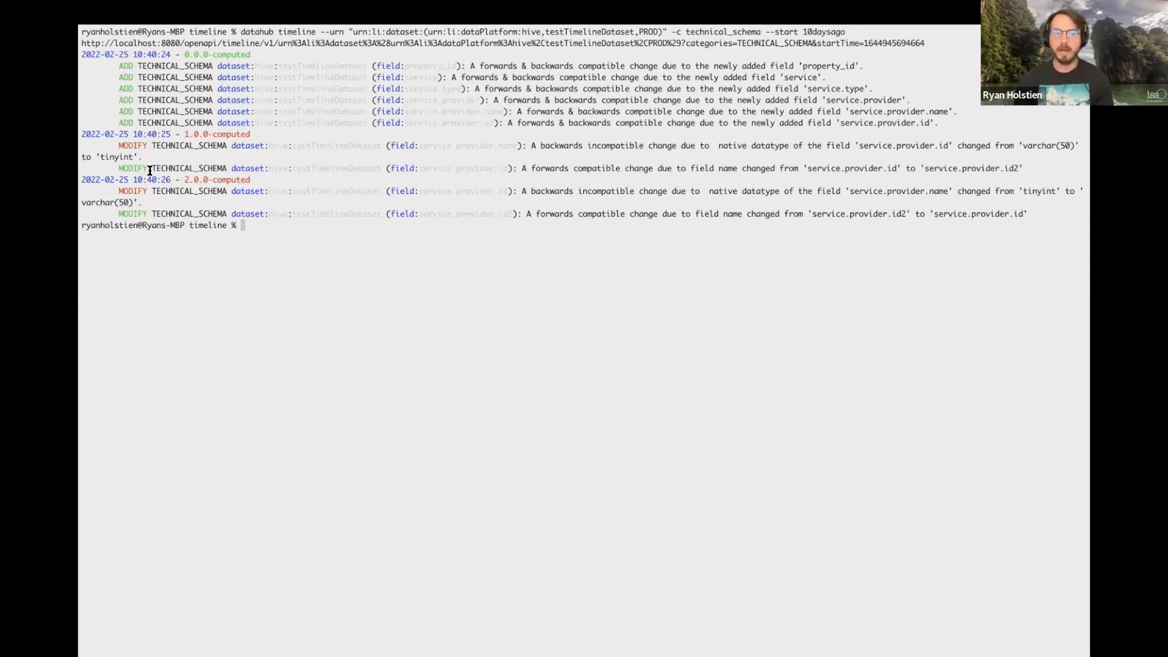
mouse_move(384, 186)
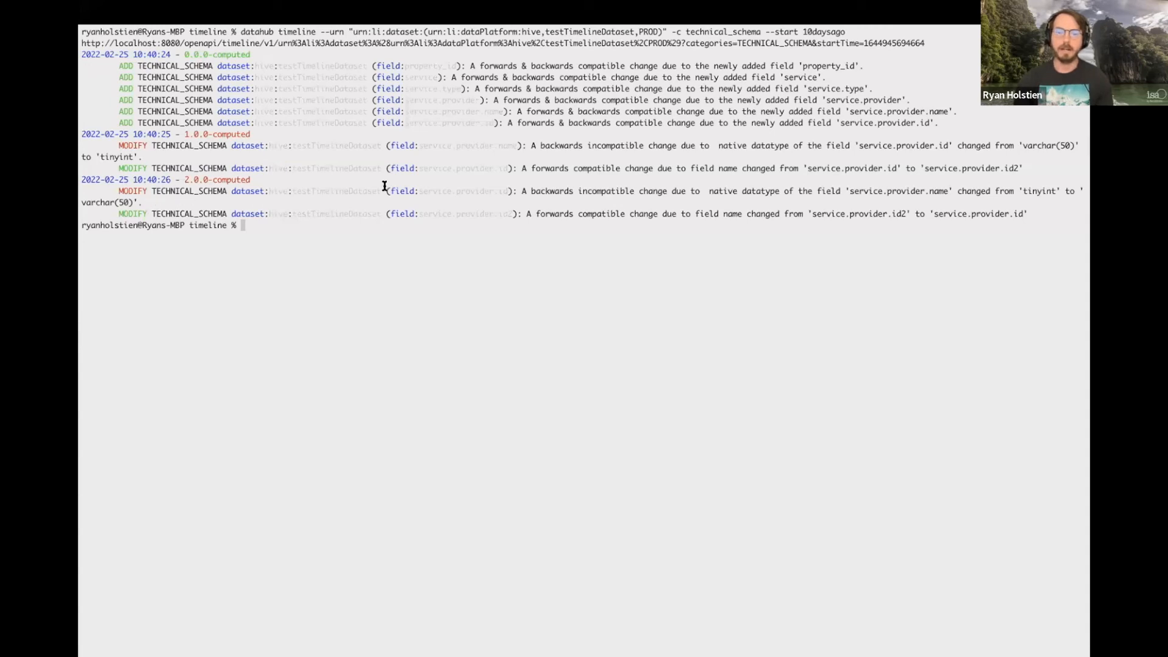
mouse_move(252, 54)
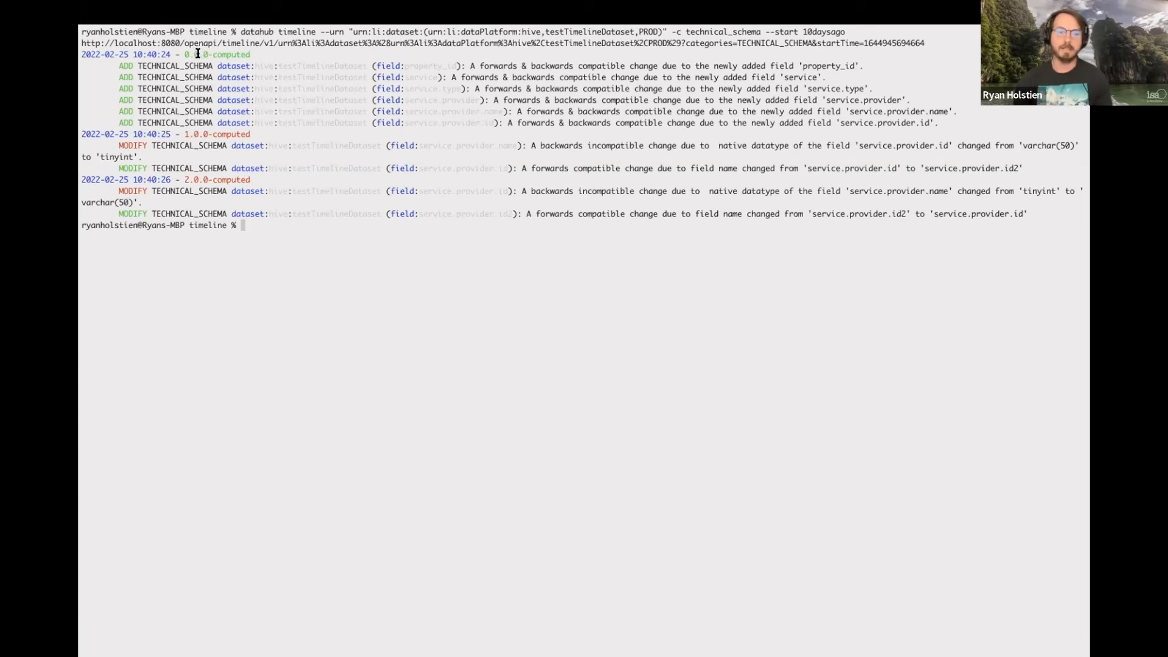
mouse_move(217, 110)
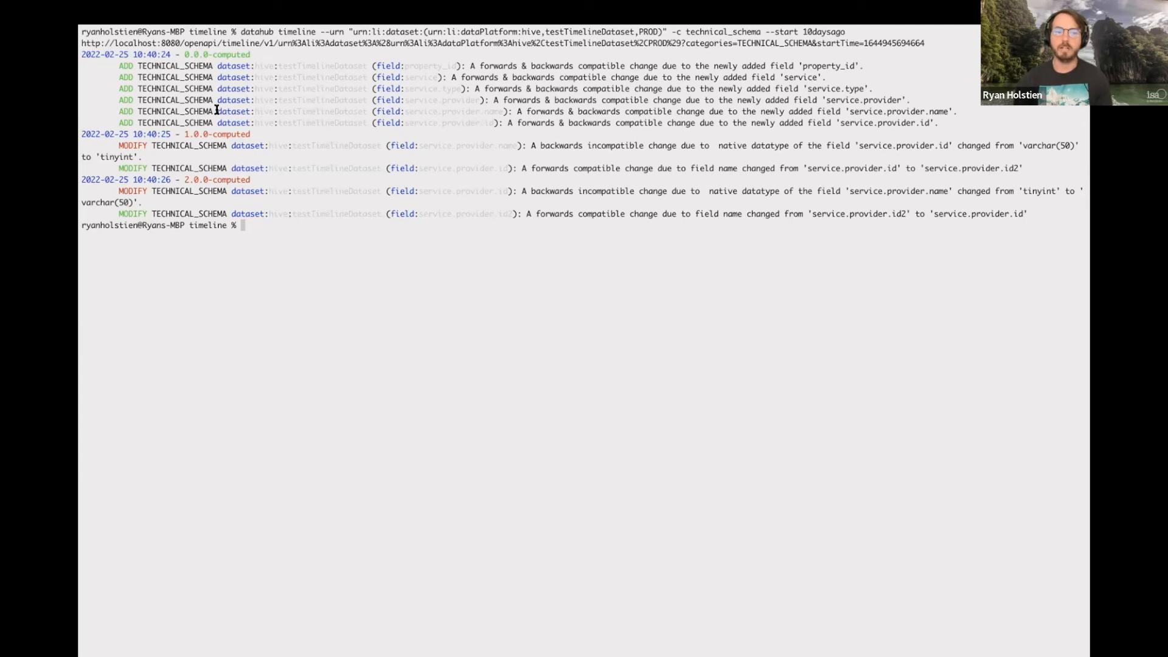
mouse_move(301, 147)
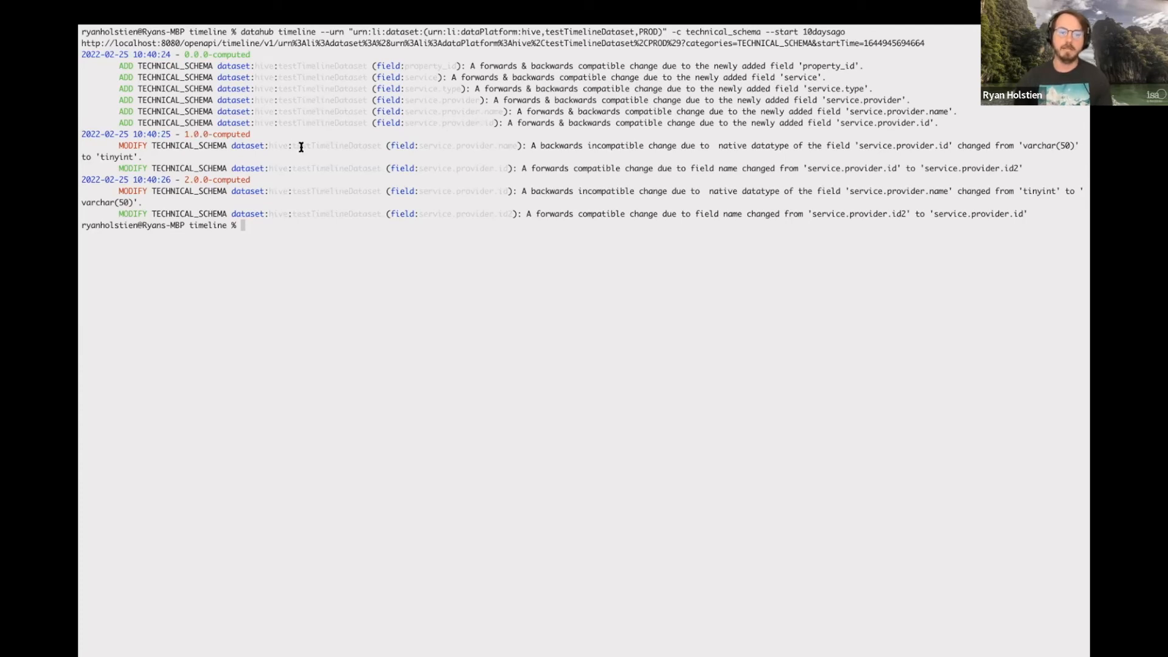
mouse_move(543, 145)
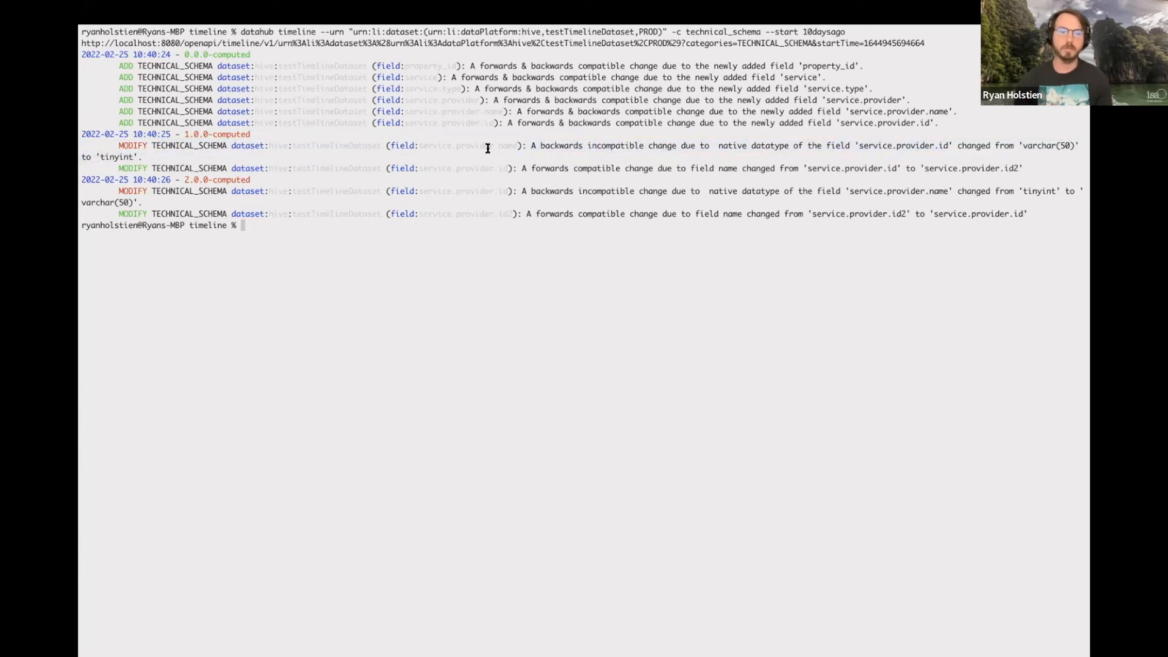
mouse_move(186, 134)
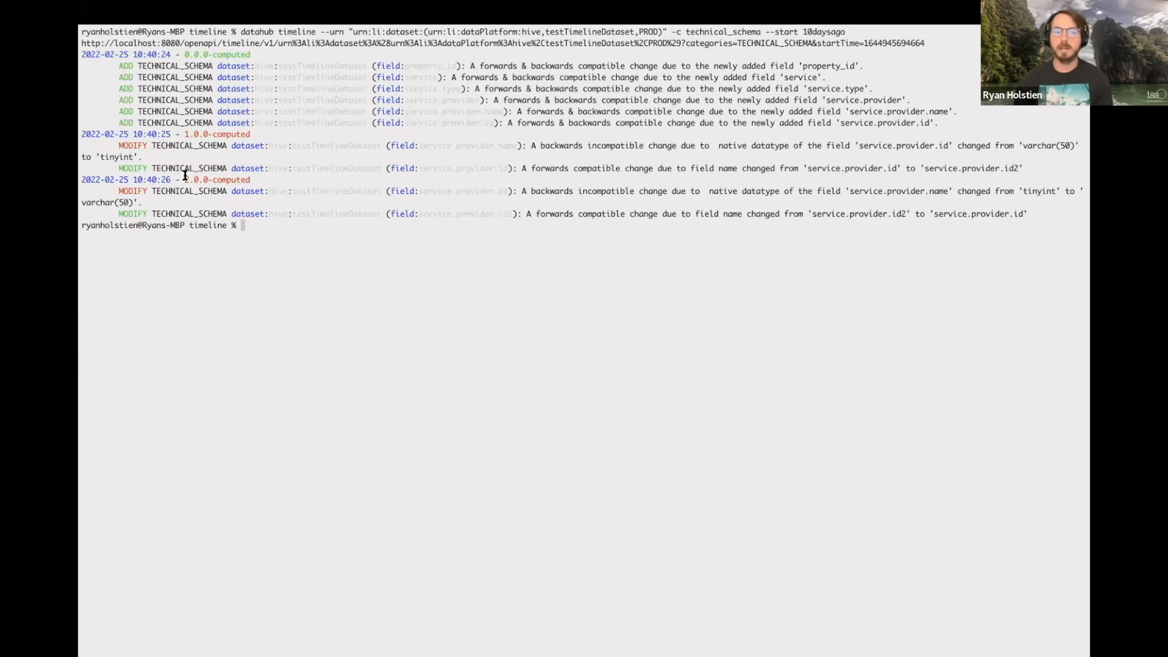
mouse_move(190, 183)
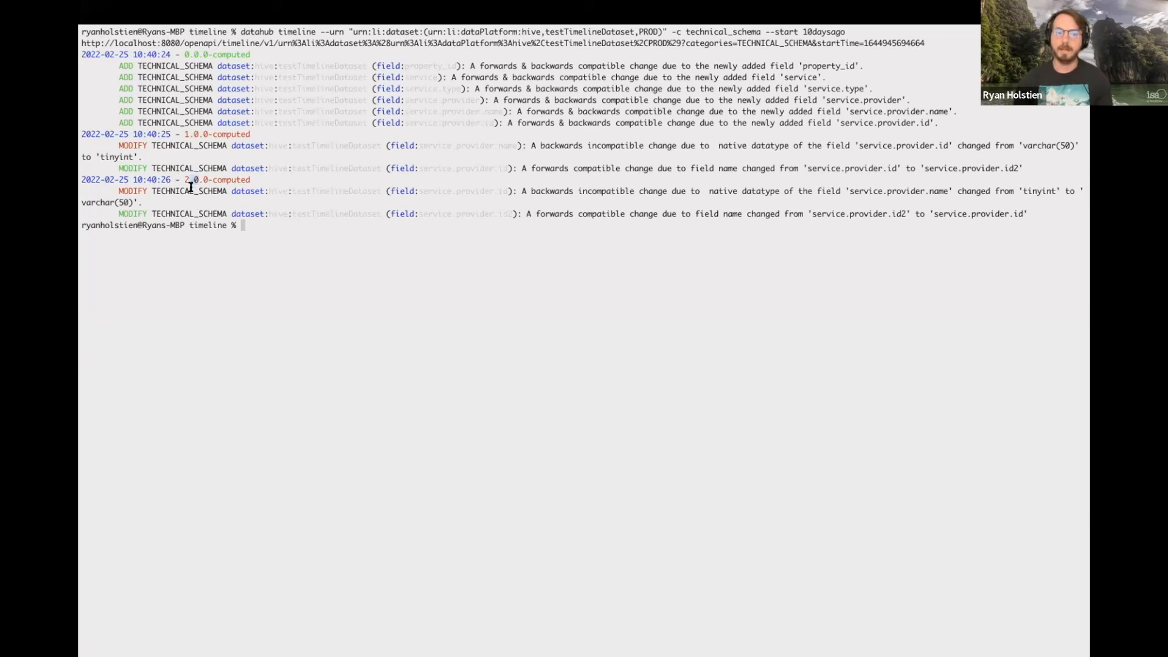
mouse_move(336, 255)
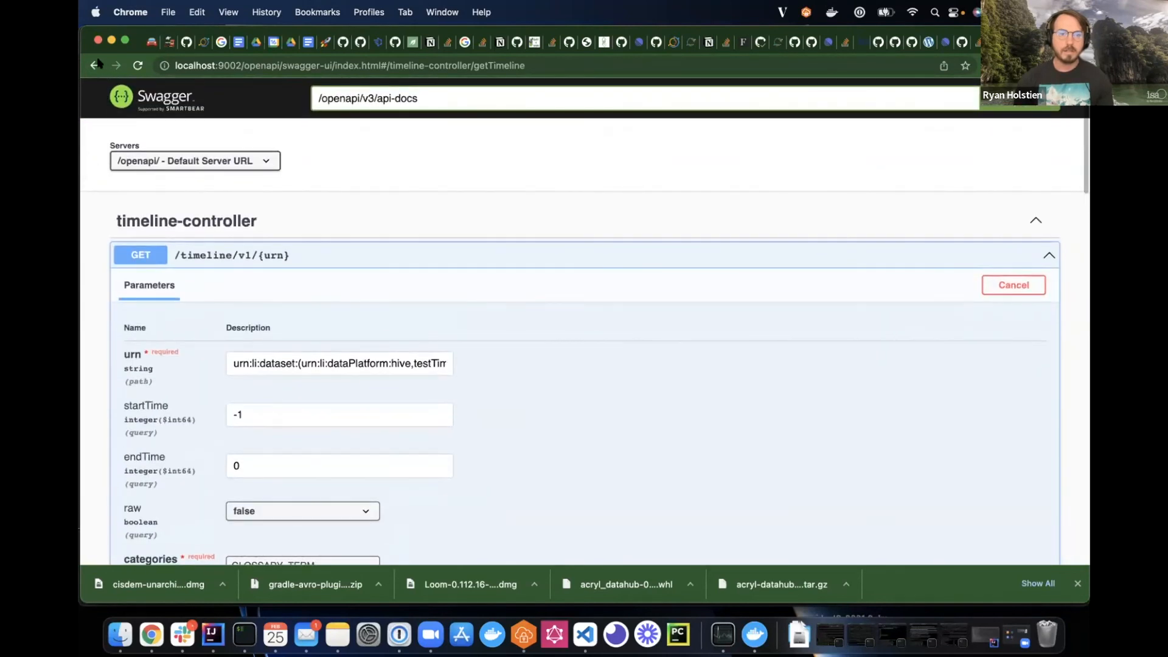
Show the testtimelinedataset schema page in DataHub, then bring iTerm back to the front
left_click(95, 66)
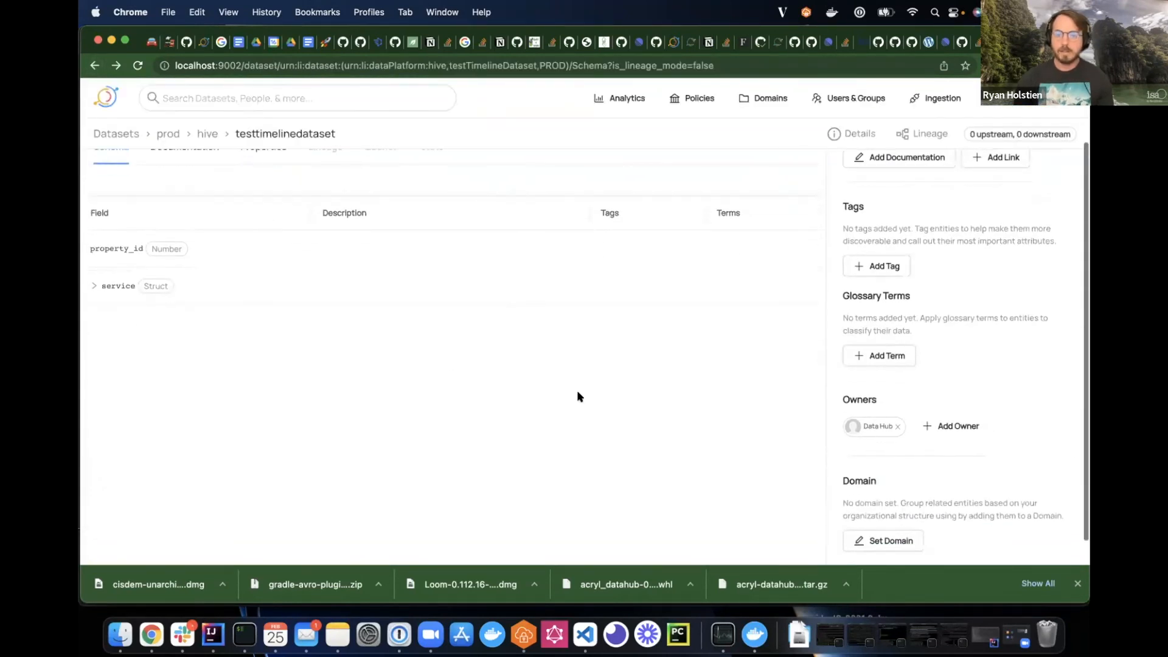
mouse_move(499, 254)
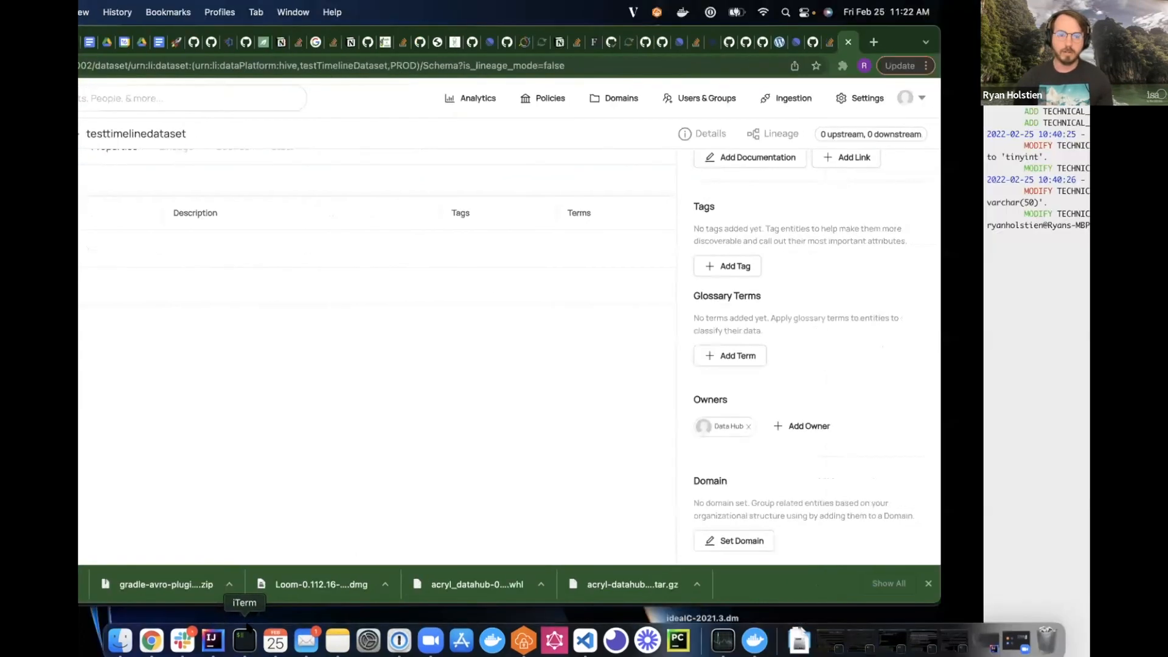
left_click(243, 638)
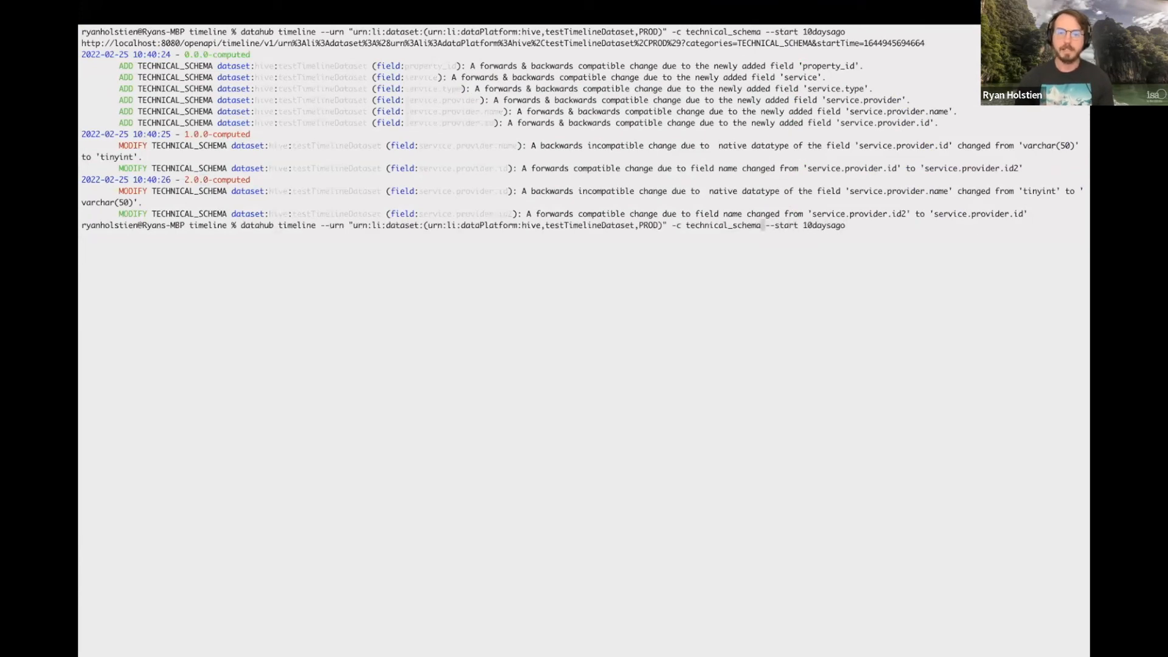
Rerun the timeline command with the tag category, listing Legacy and NeedsDocumentation add/remove events
key("Backspace")
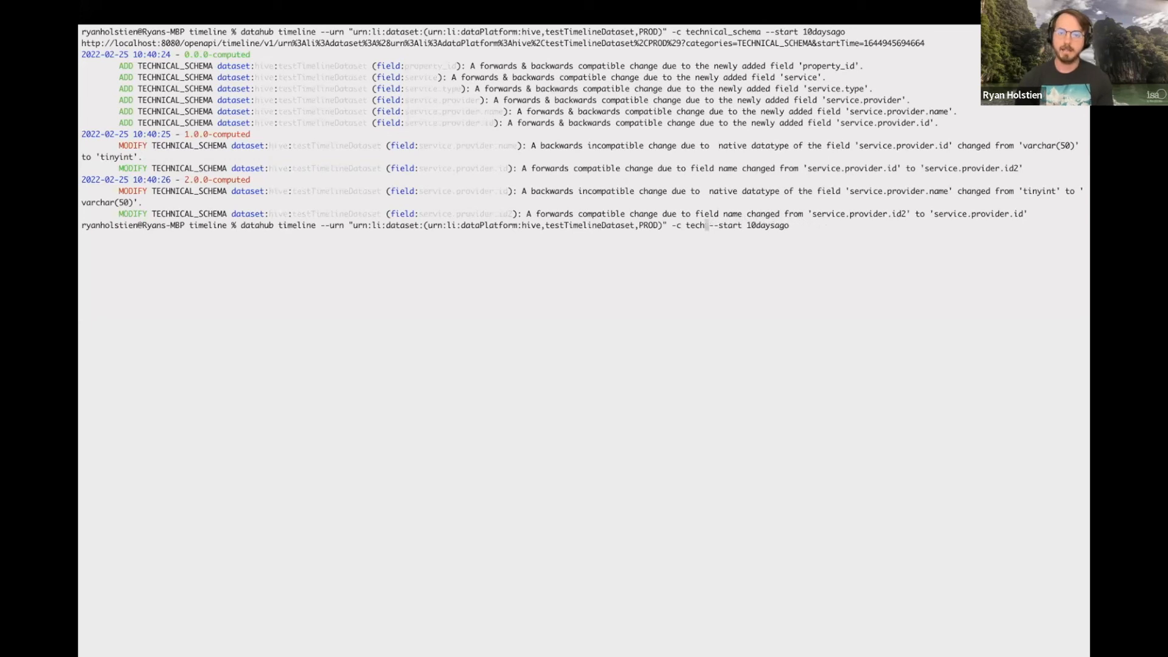
type("tag")
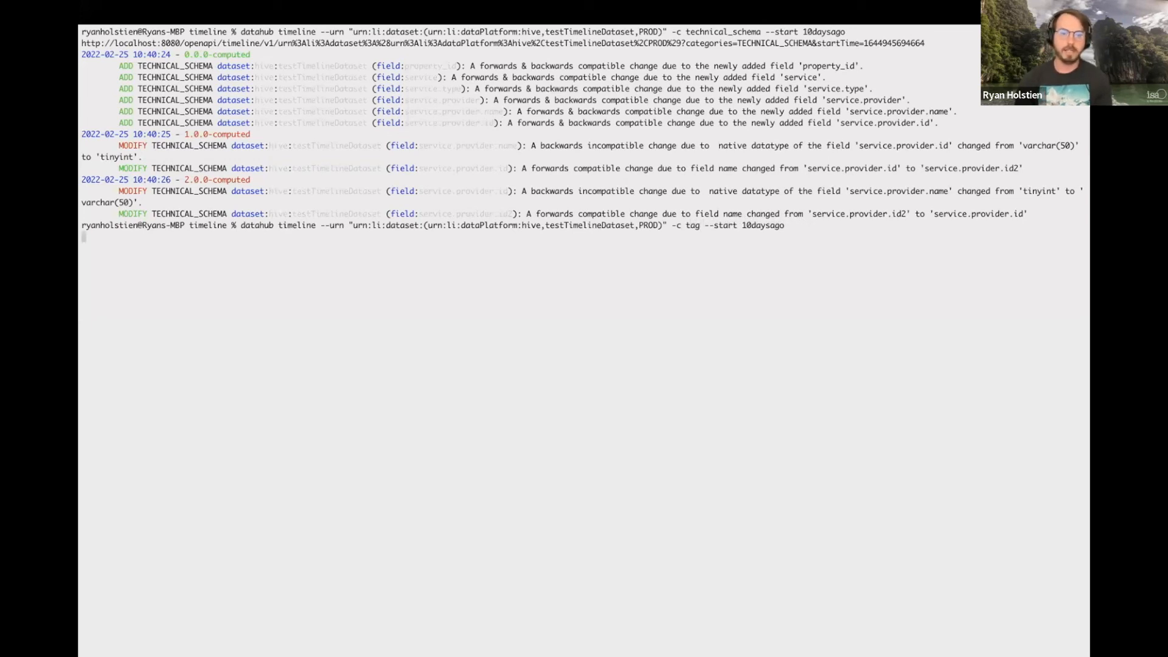
key("Return")
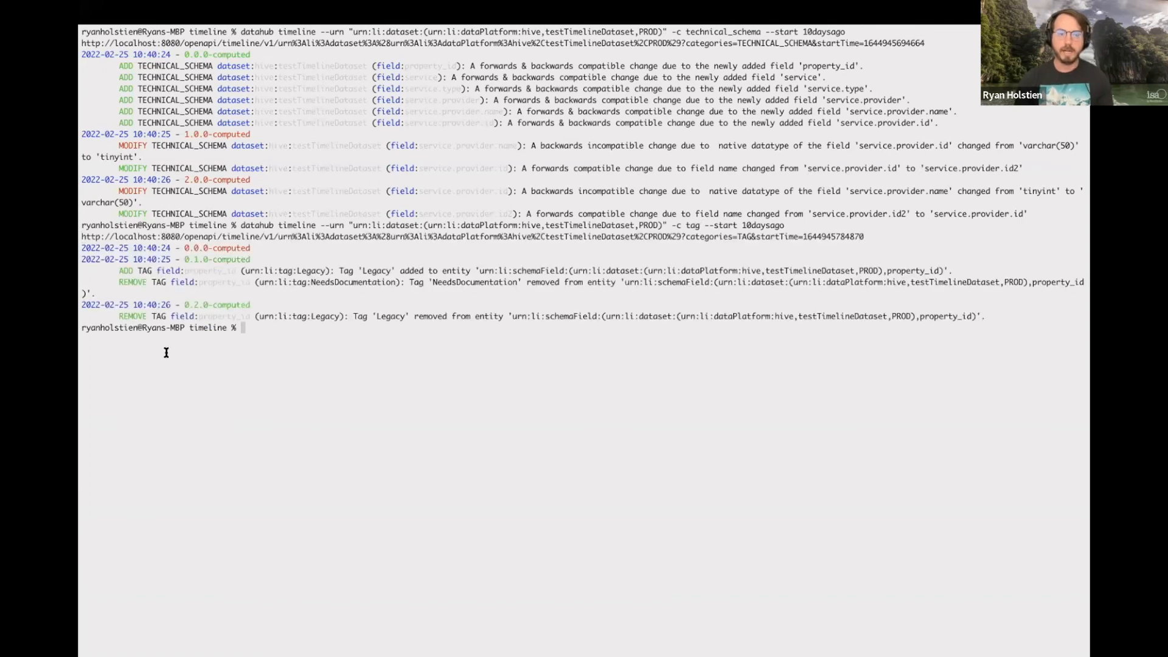
mouse_move(231, 263)
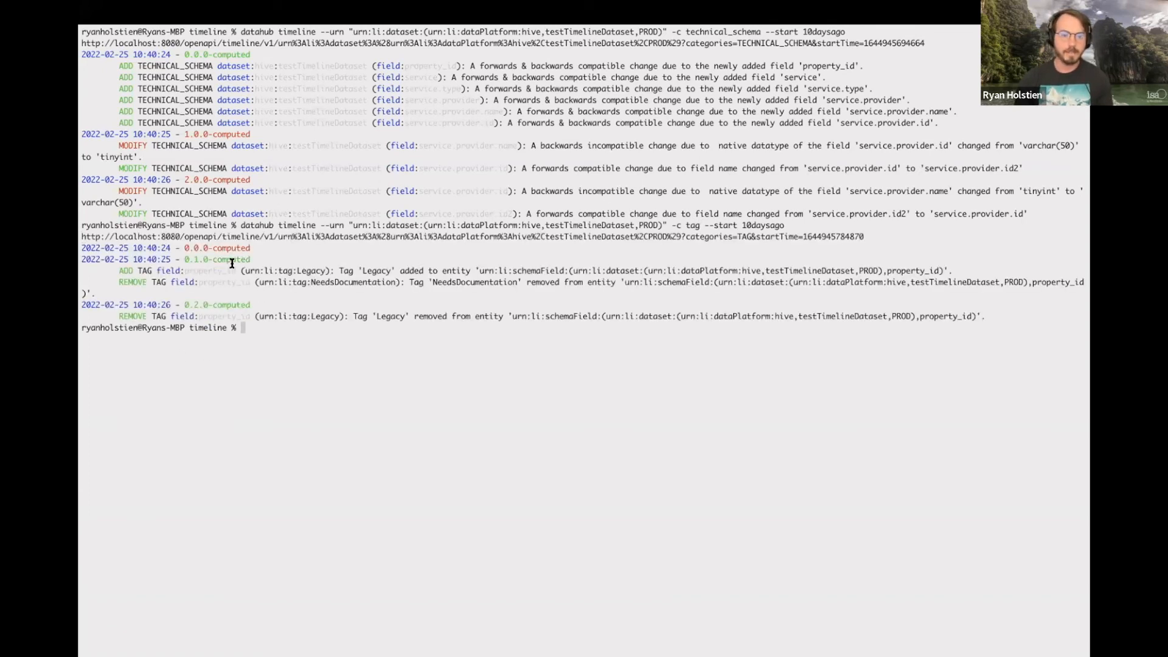
mouse_move(988, 316)
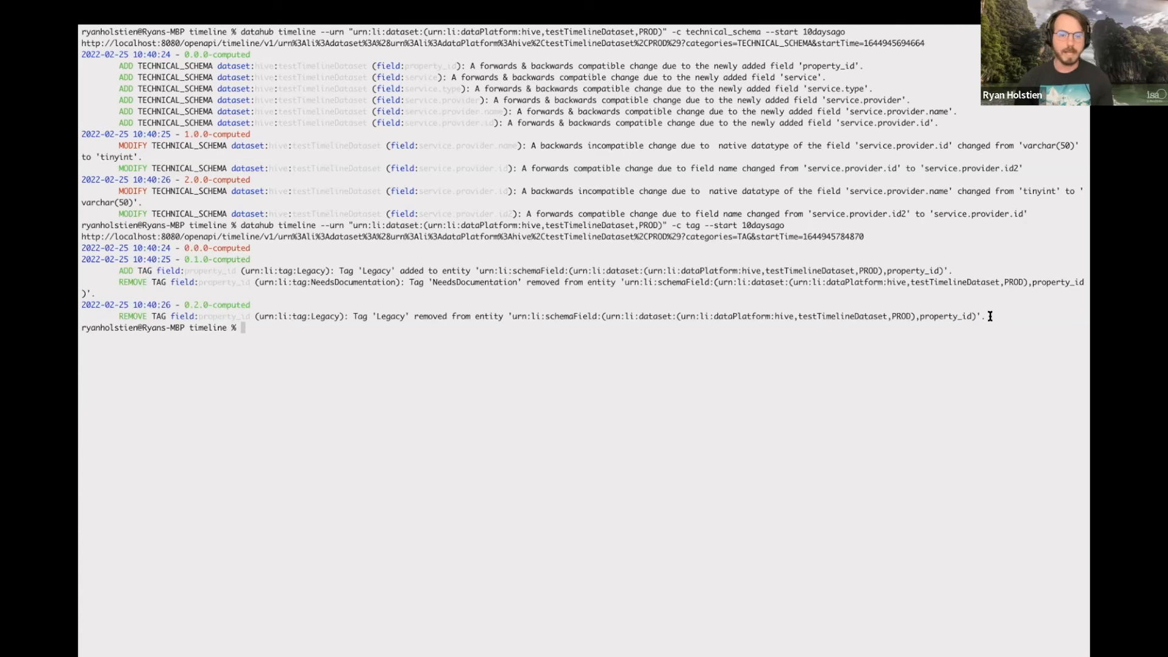
mouse_move(432, 330)
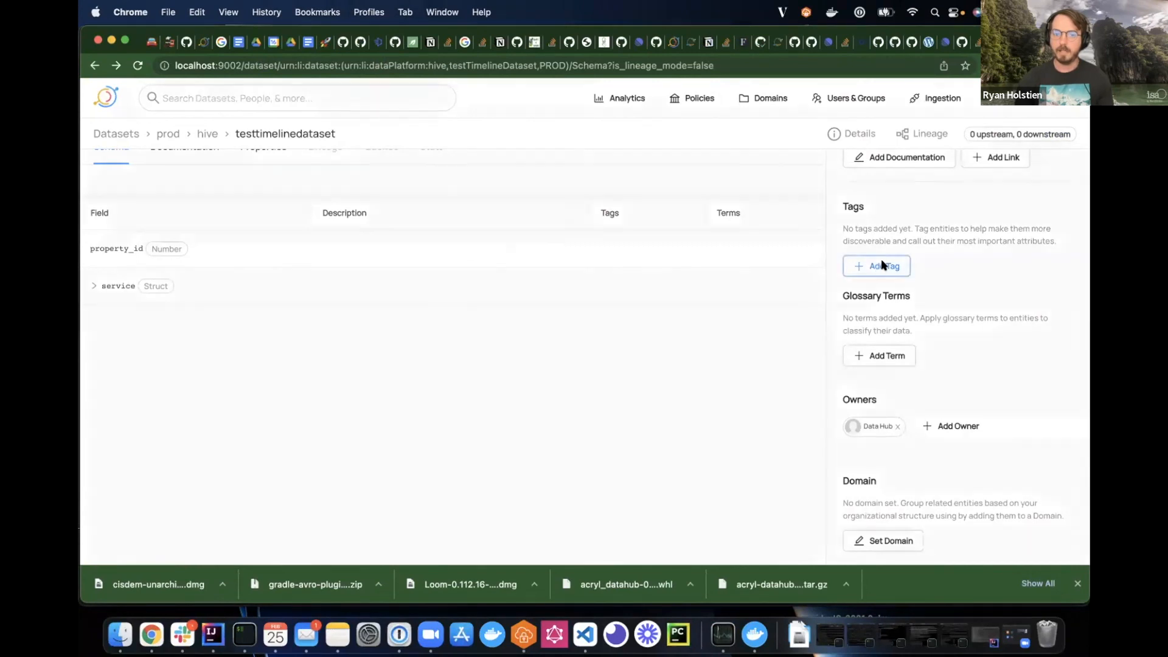
Tag testtimelinedataset with NeedsDocumentation in DataHub and rerun the tag timeline to show its 0.0.0 ADD event
left_click(876, 267)
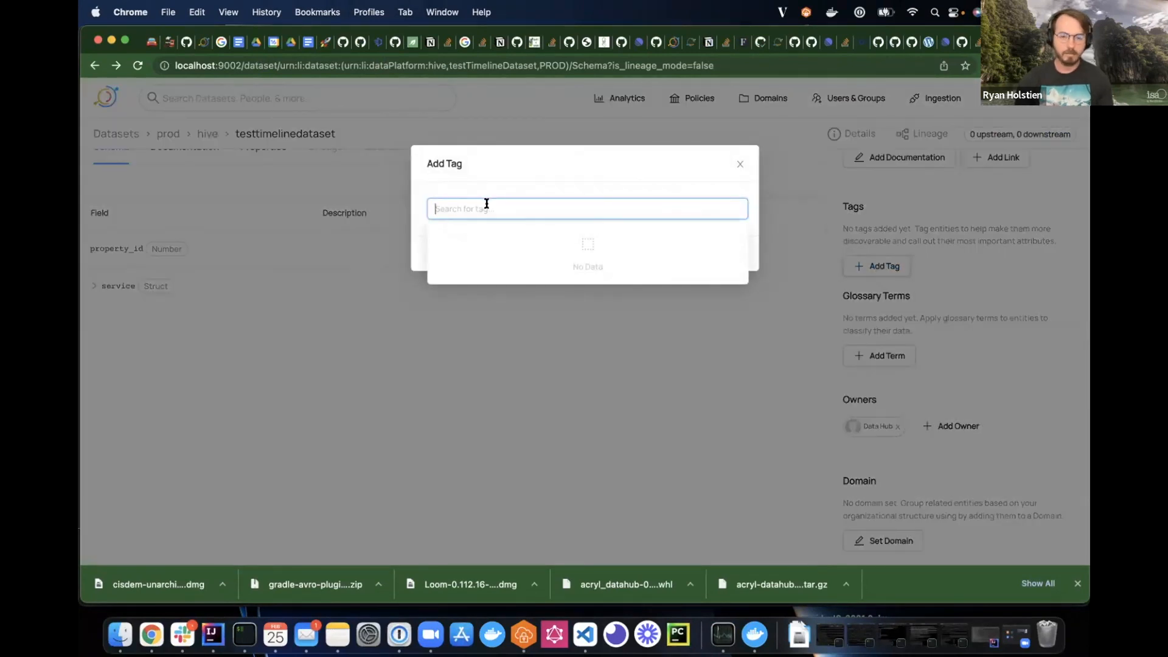
type("Ne")
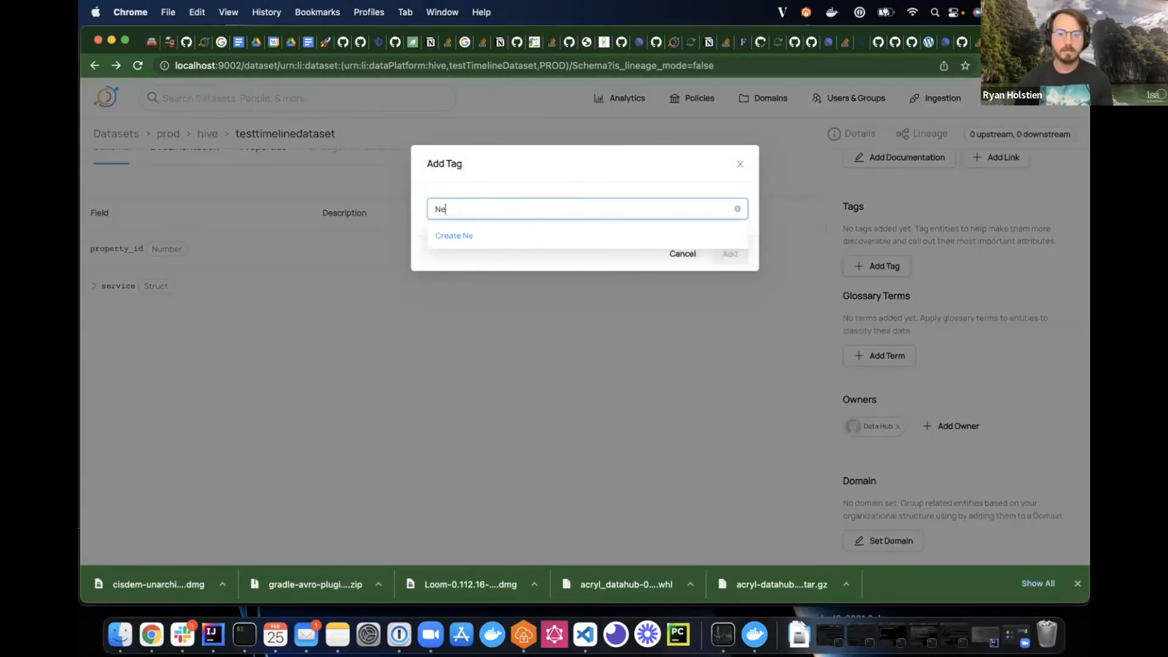
type("eds")
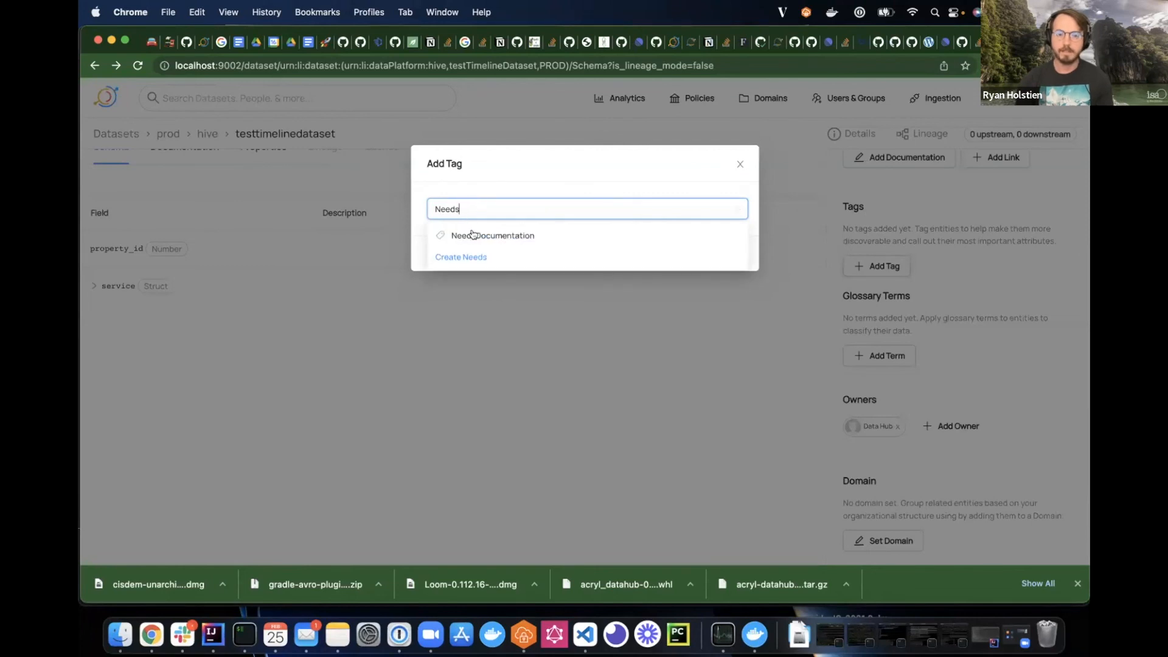
left_click(493, 235)
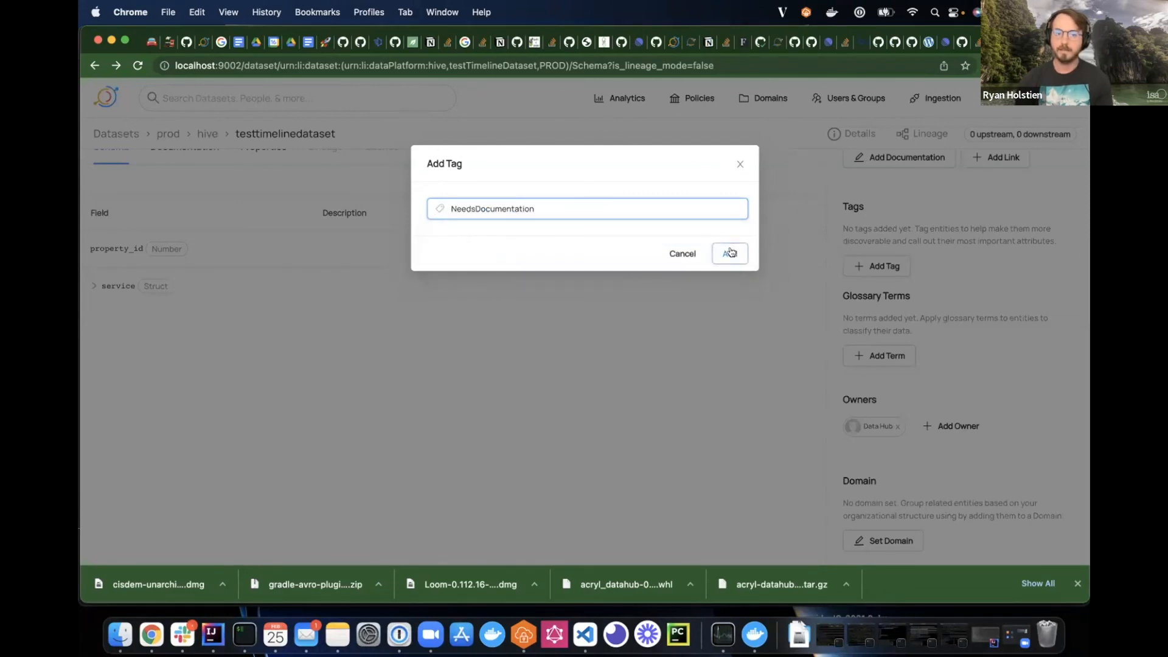
left_click(728, 253)
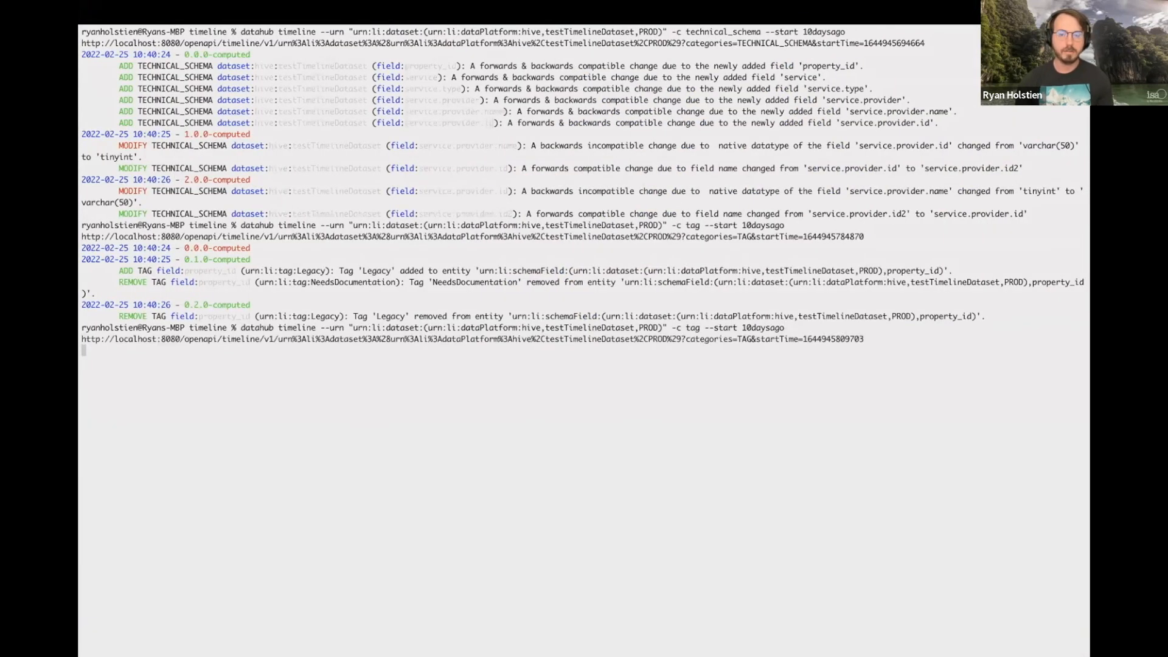
key("Return")
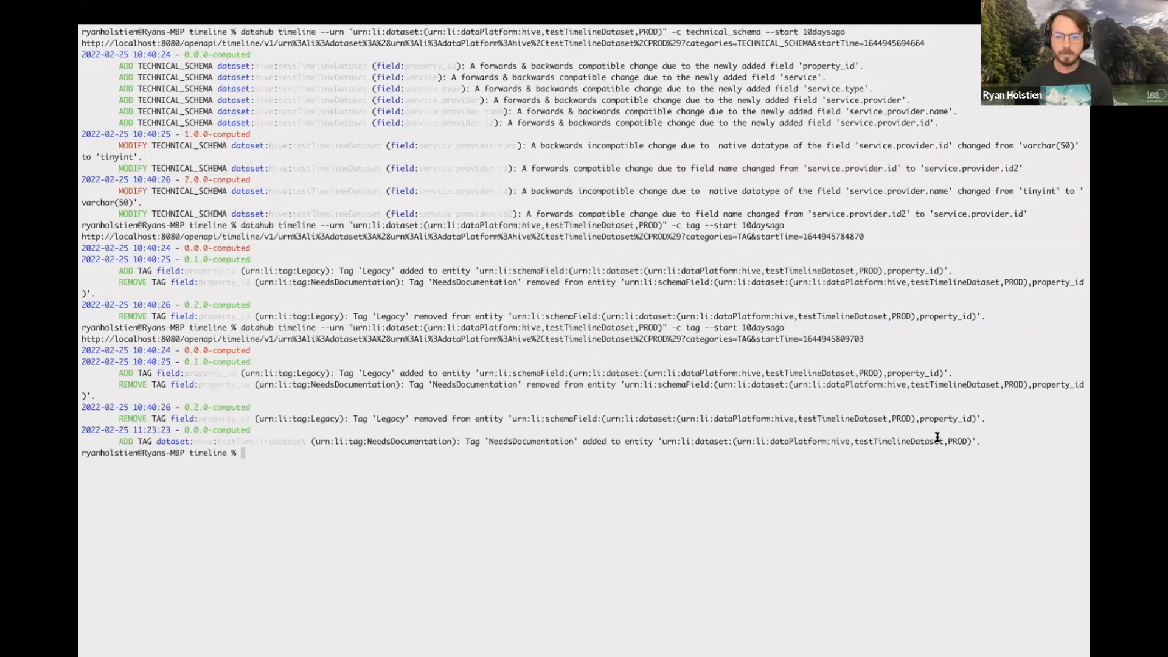